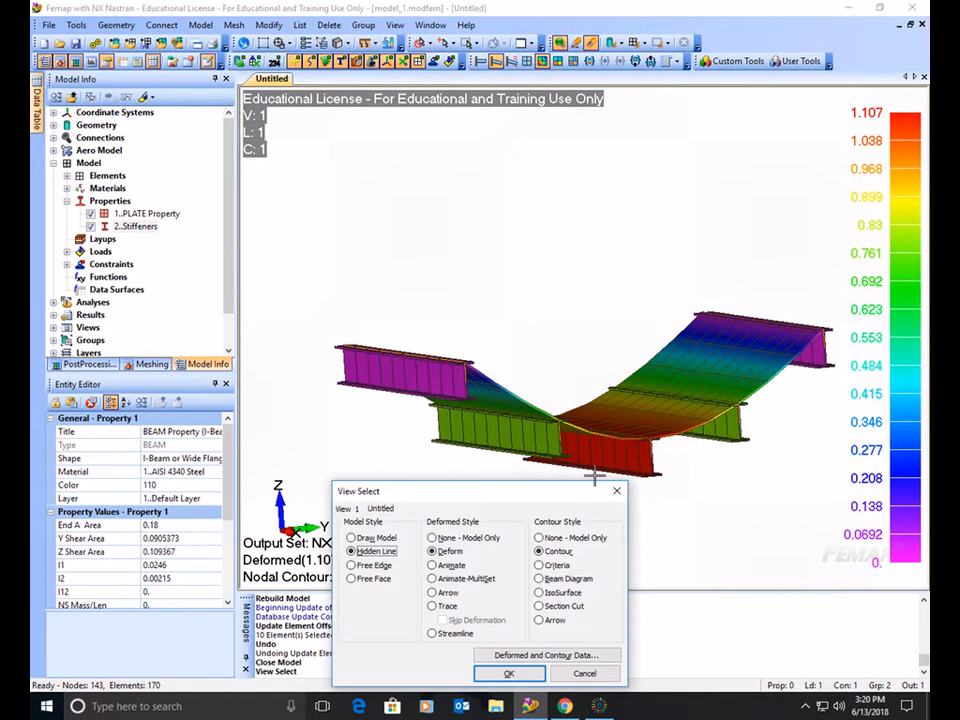
Step: Set Deformed Style to None - Model Only so the plate shows undeformed
left_click(432, 538)
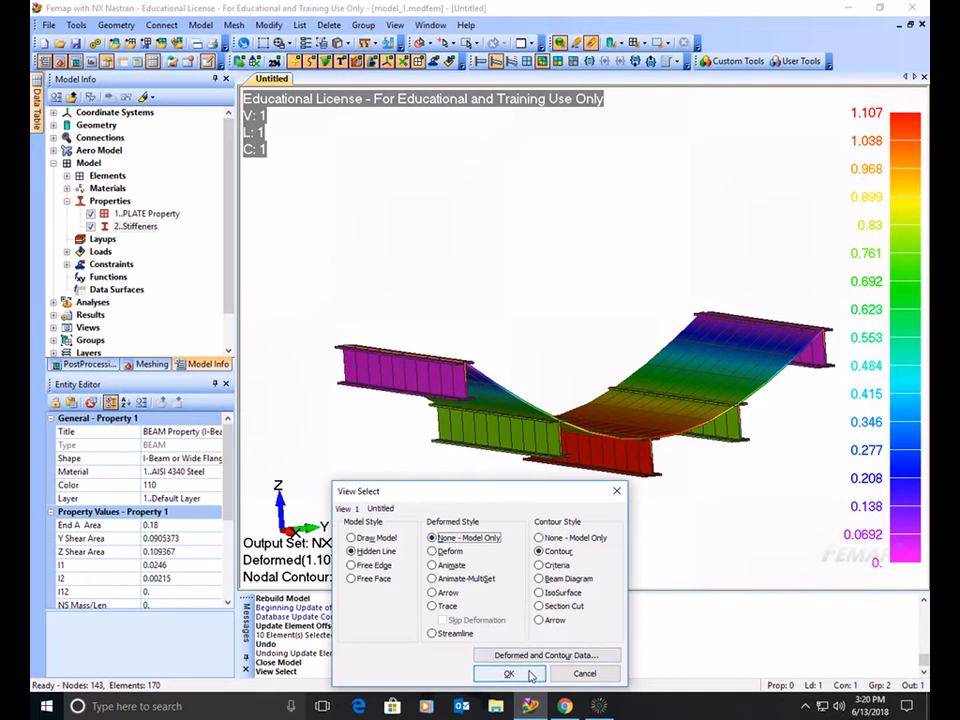
left_click(508, 673)
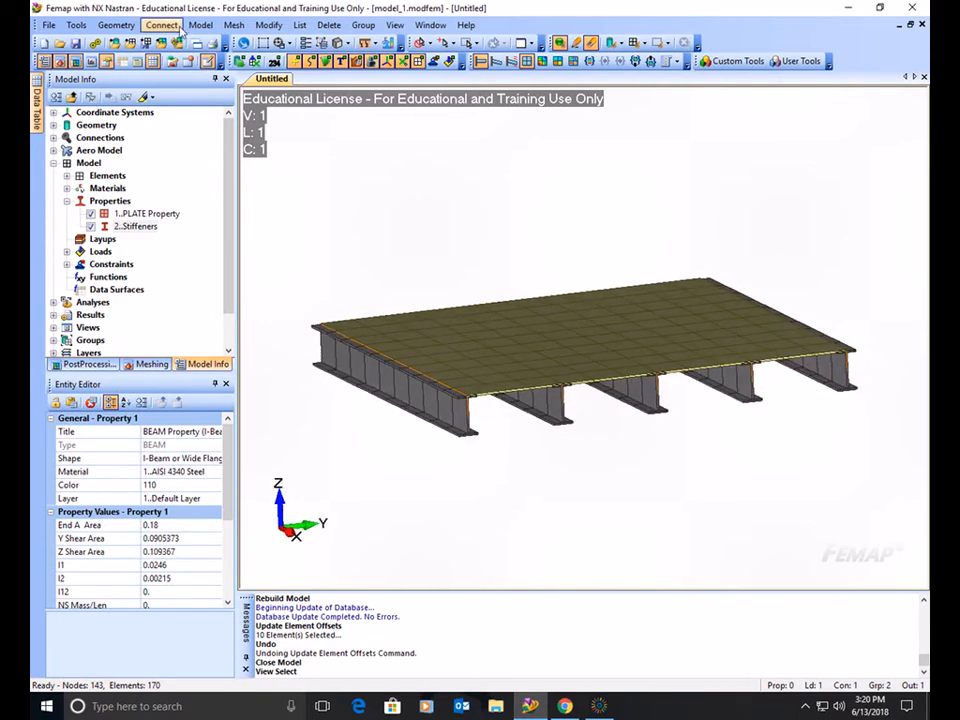
Step: Start a new empty Femap model
left_click(48, 24)
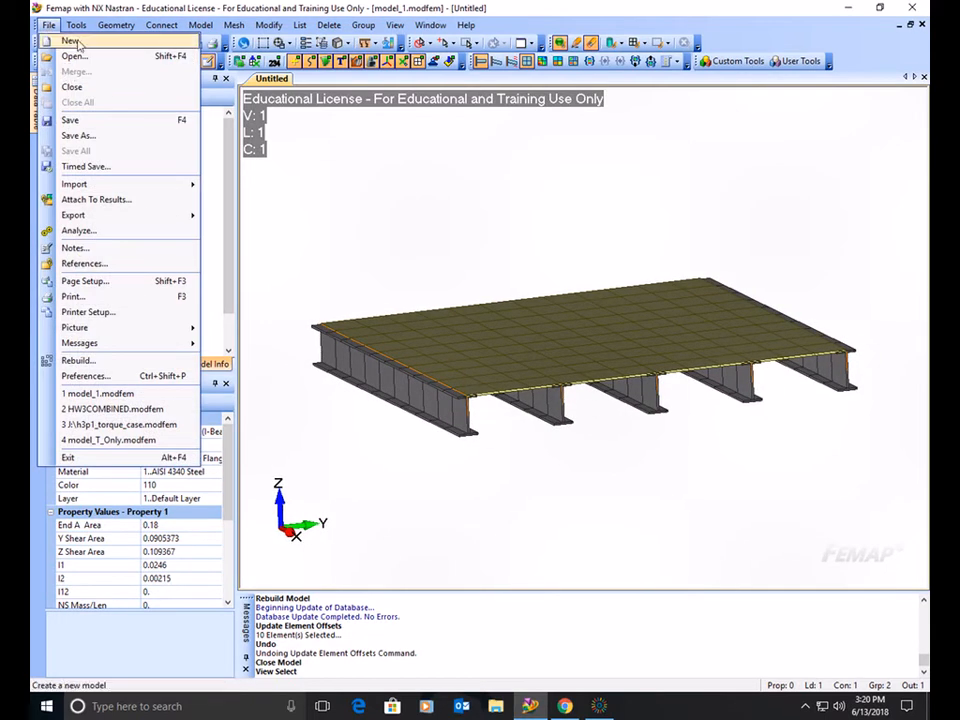
left_click(70, 40)
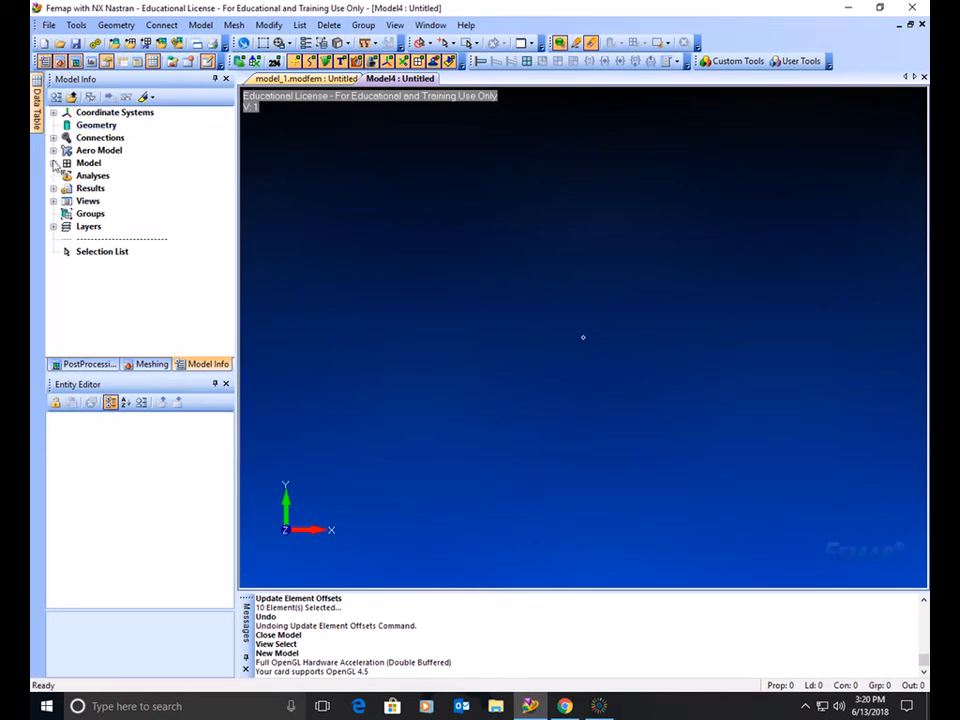
Step: Create material 1 as AISI 4340 Steel loaded from the material library
right_click(107, 188)
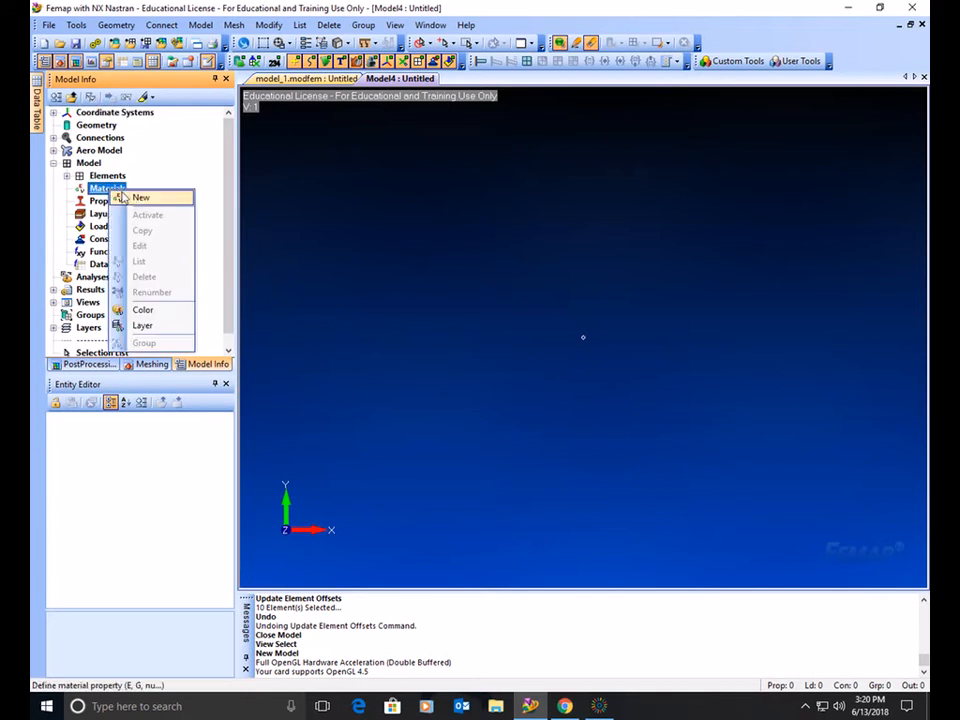
left_click(140, 197)
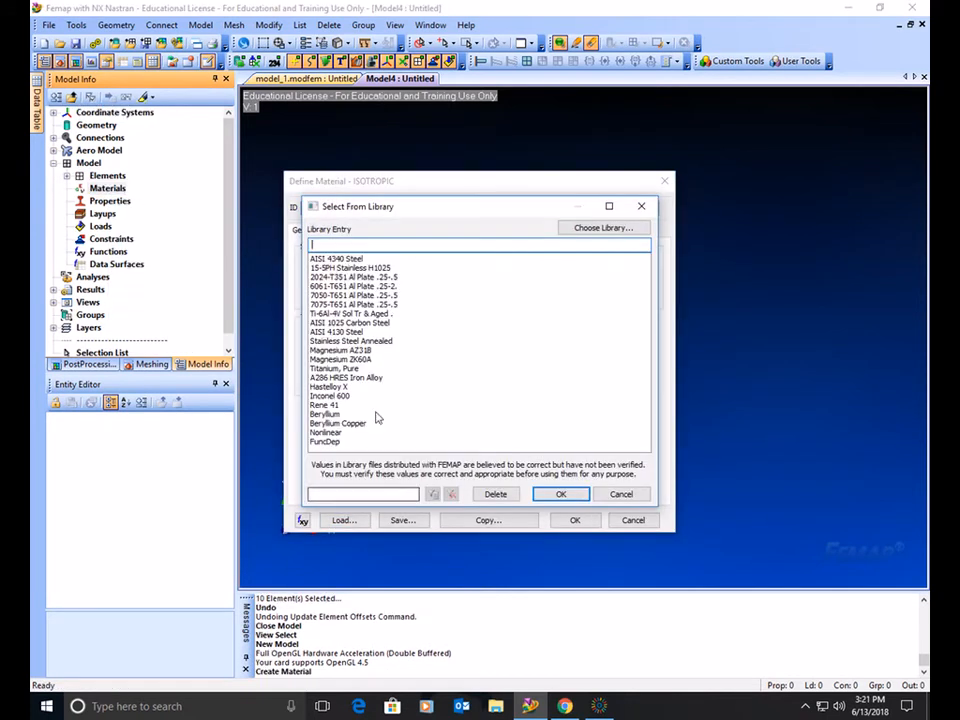
left_click(561, 494)
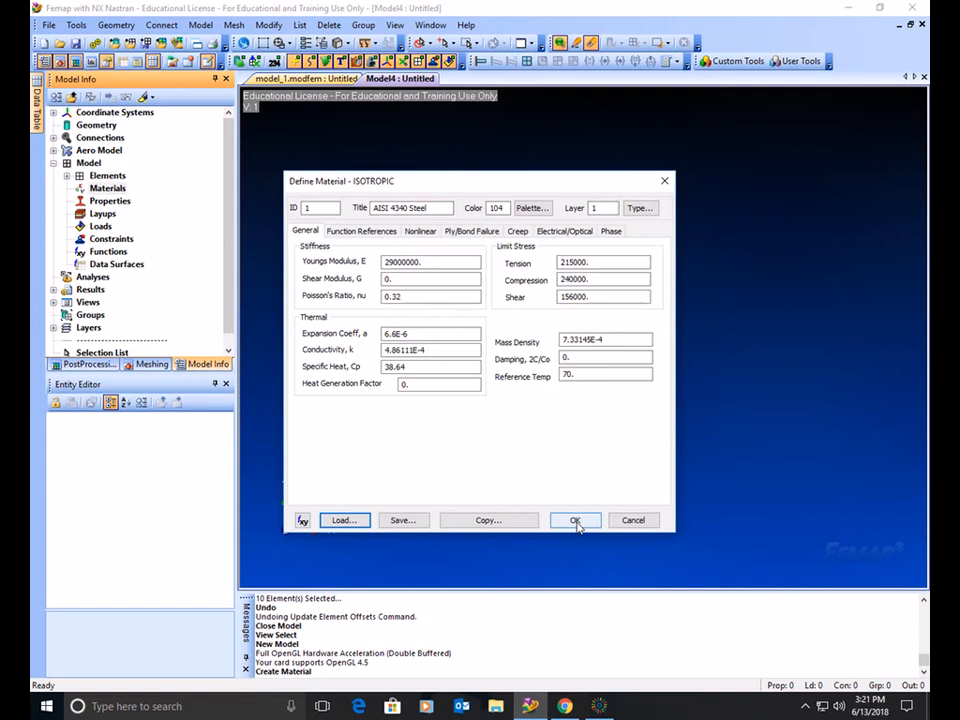
left_click(575, 520)
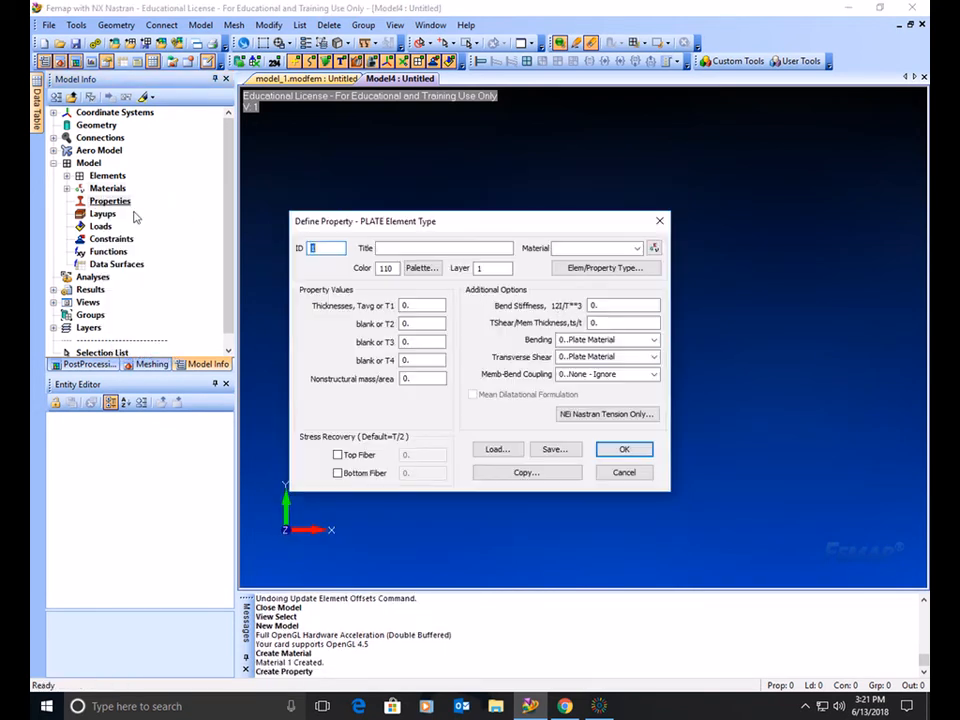
Step: Assign material 1, AISI 4340 Steel, to the new property and change its element type
left_click(636, 247)
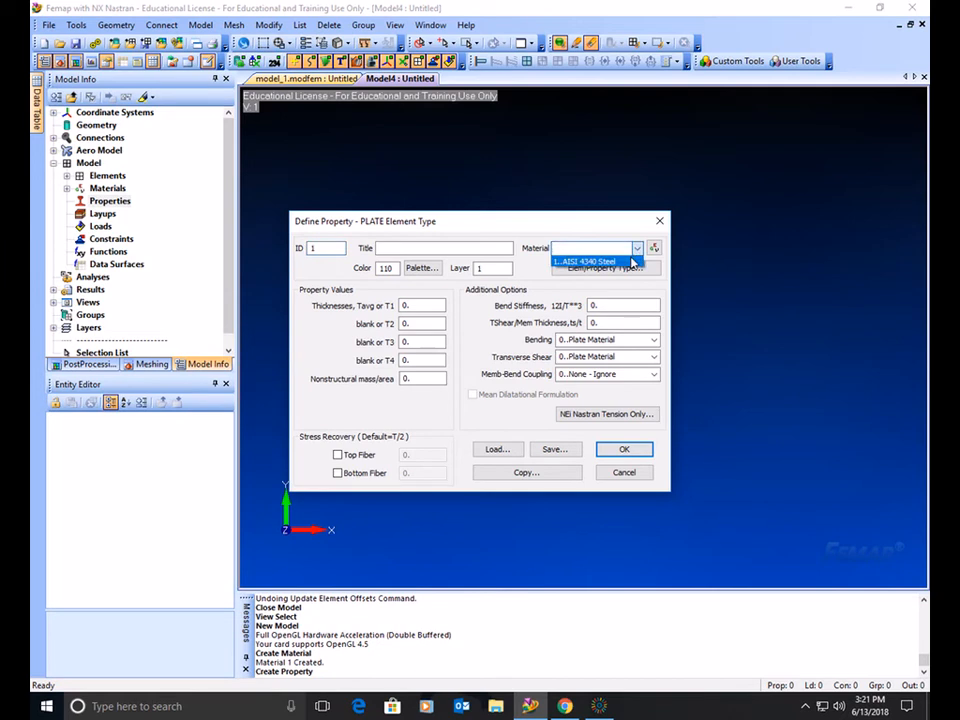
left_click(585, 262)
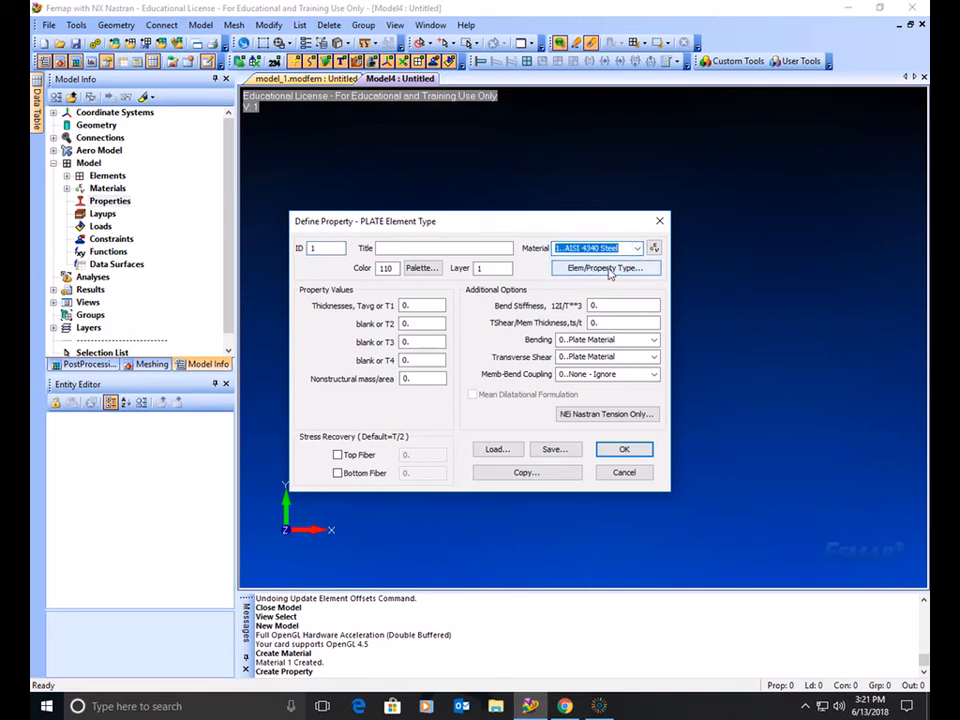
left_click(605, 267)
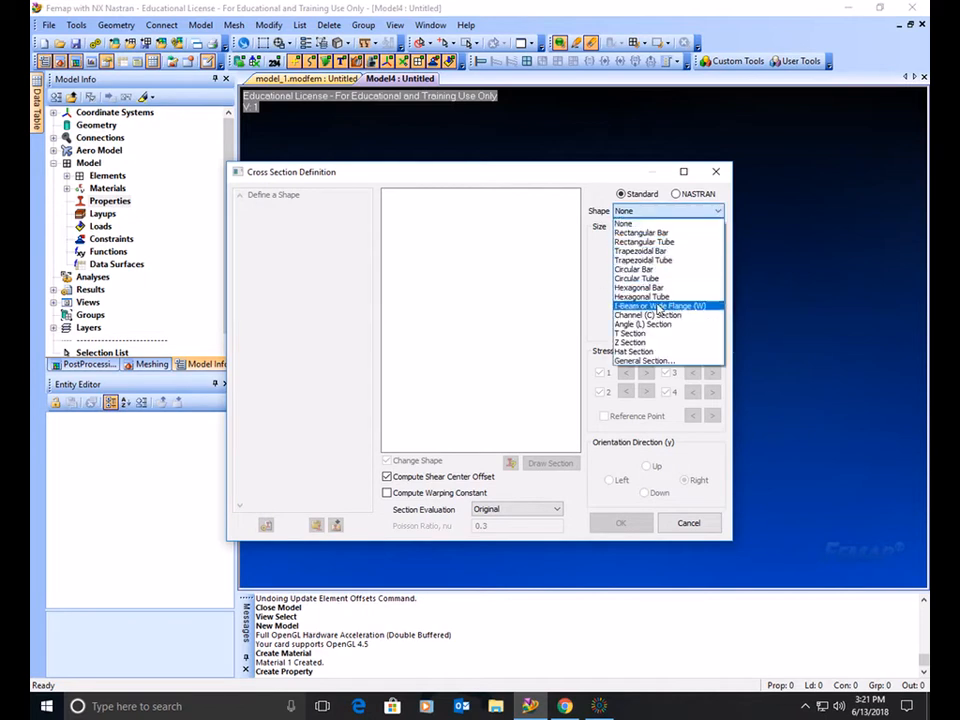
Step: Choose an I-Beam section with height 1 and flange widths 0.5, thicknesses 0.1
left_click(660, 305)
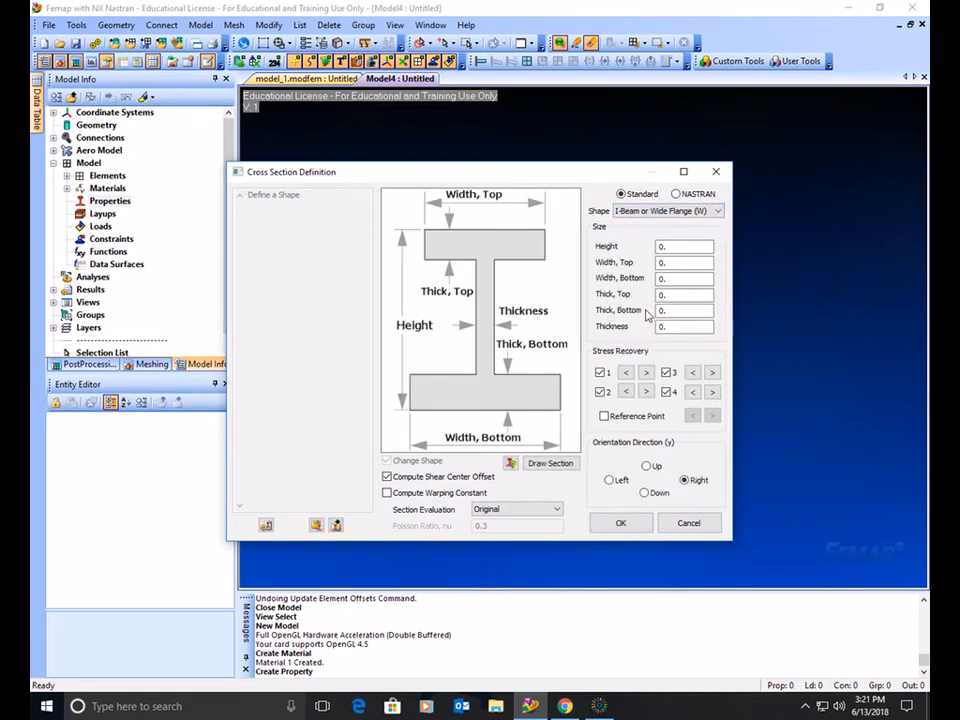
left_click(684, 246)
type("1")
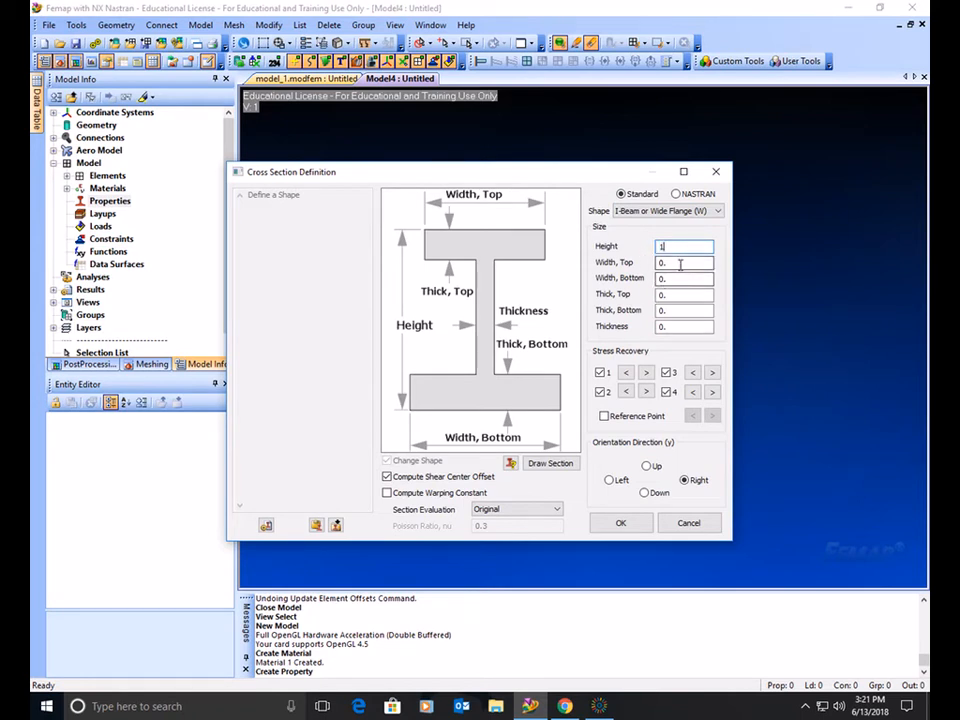
left_click(684, 262)
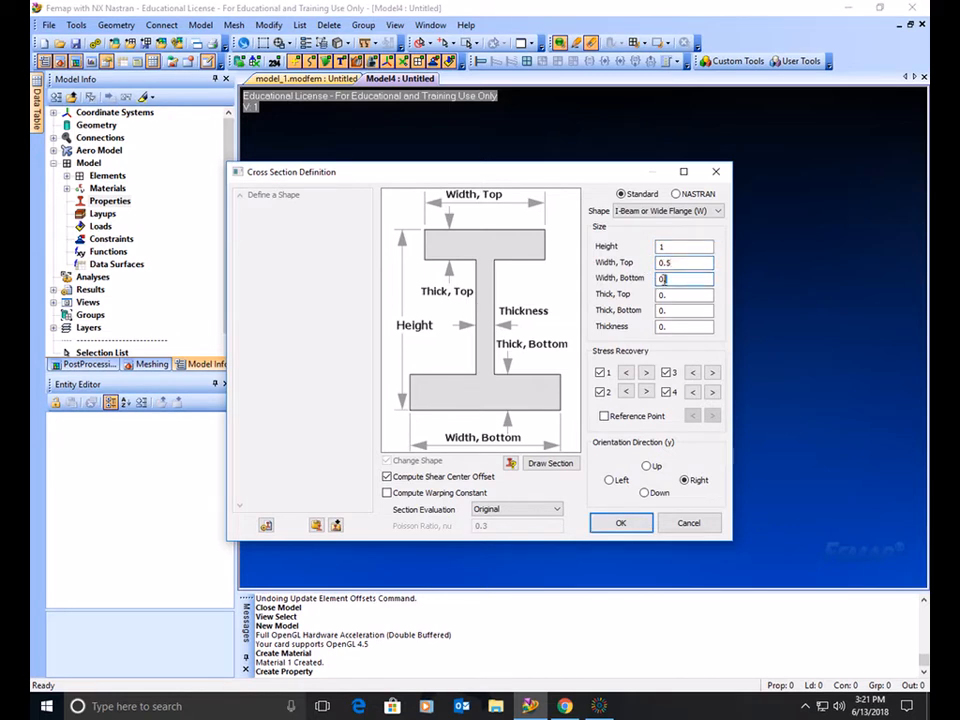
type("0.5")
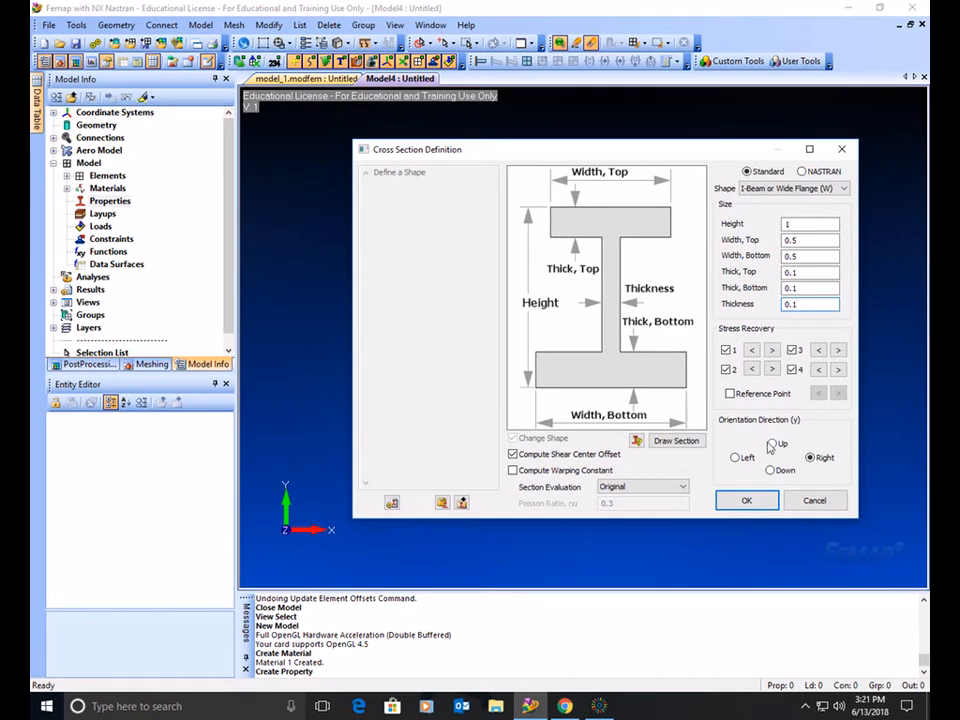
Step: Draw the section, orient its Y axis Up, and accept the I-beam cross-section
left_click(676, 440)
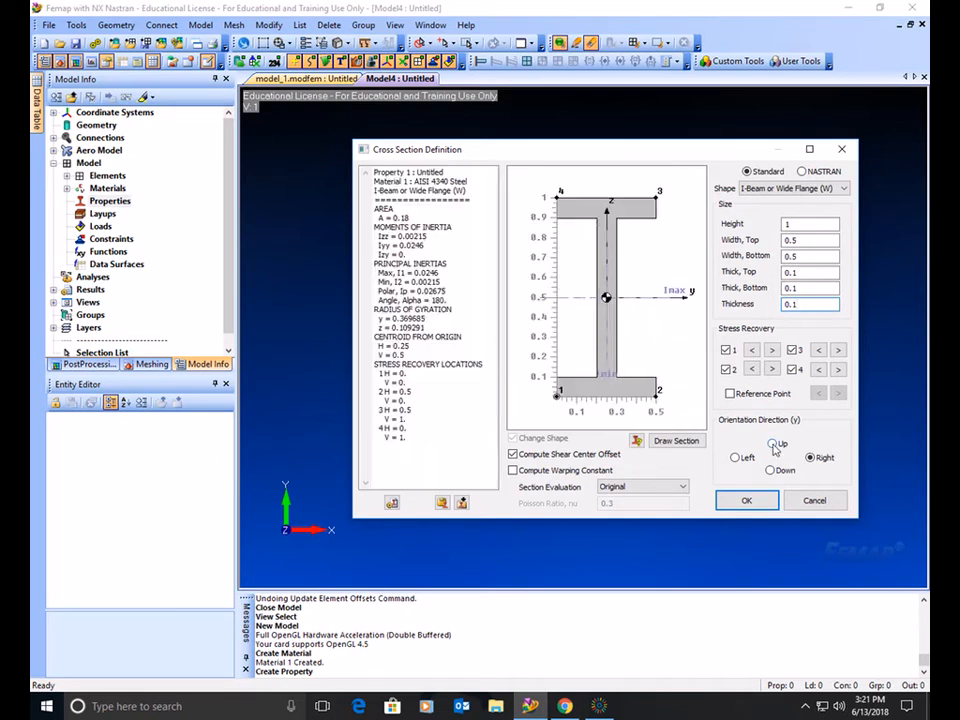
left_click(799, 457)
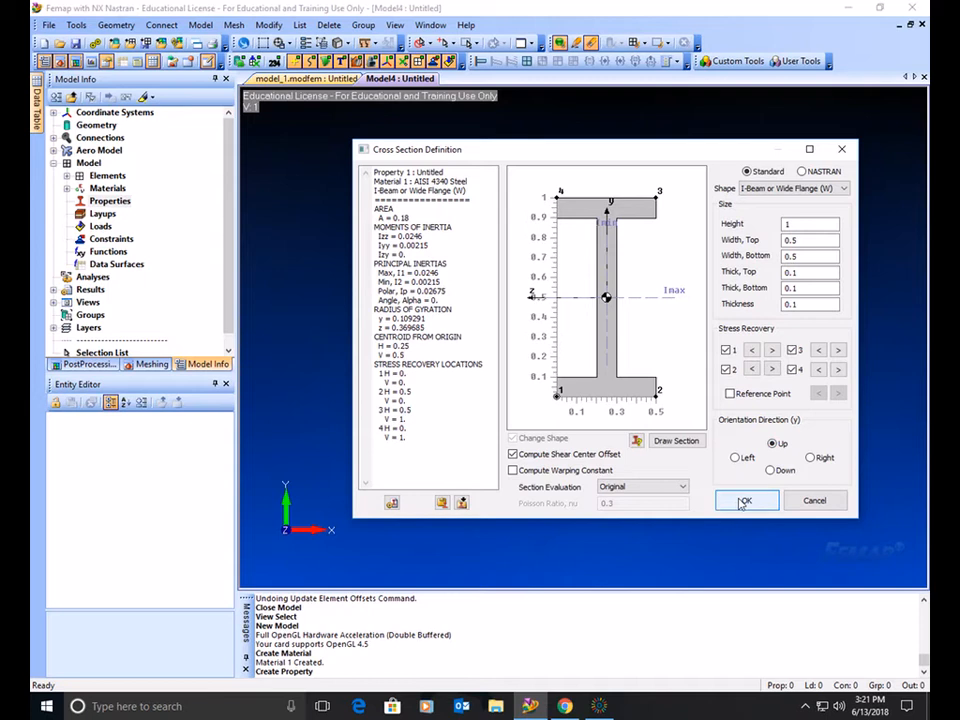
left_click(746, 501)
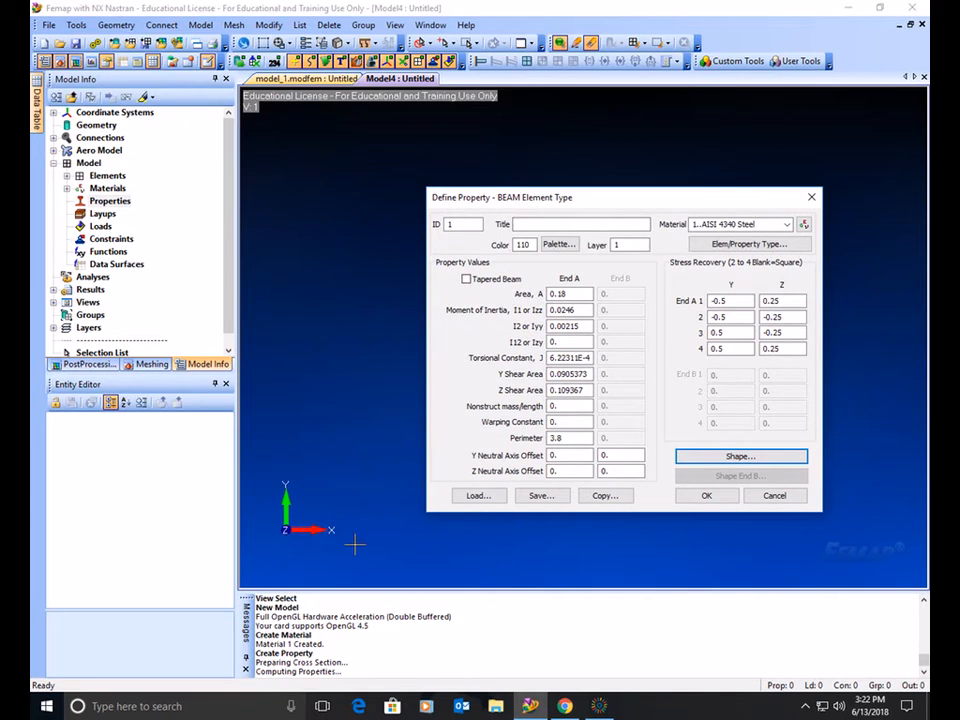
Step: Leave the Y and Z neutral axis offsets at zero for both beam ends
left_click(568, 455)
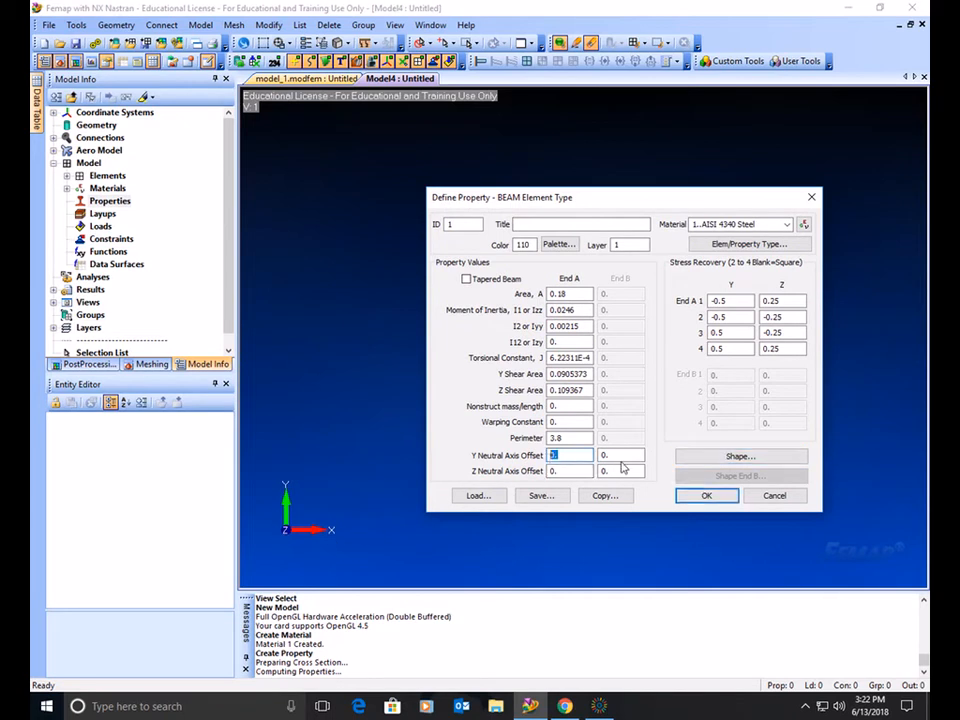
left_click(620, 455)
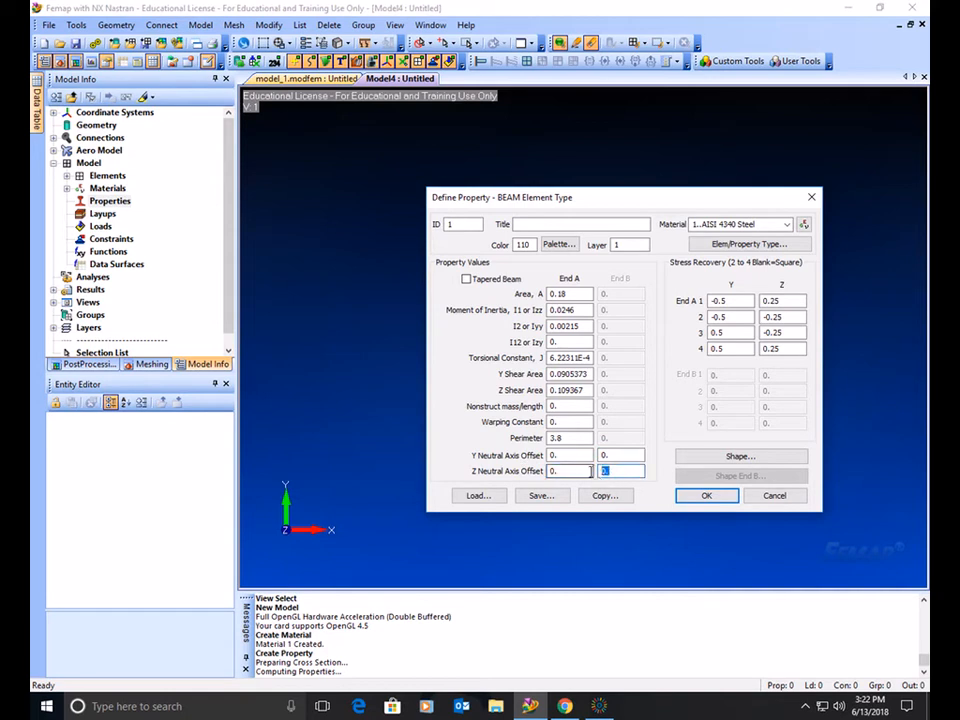
left_click(707, 495)
type("10")
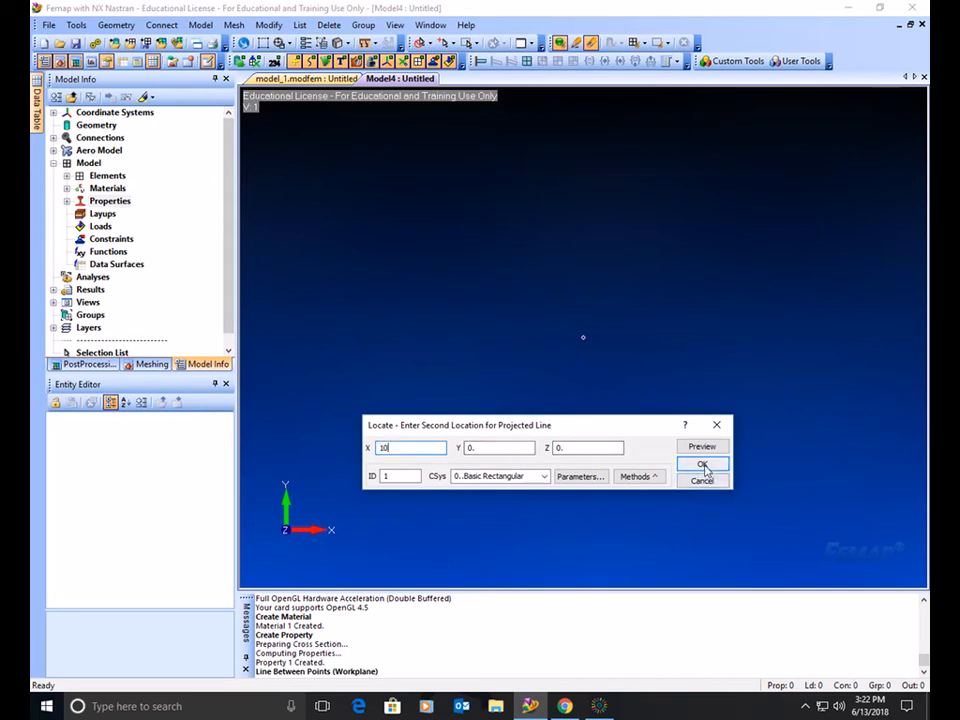
Step: Finish curve 1 as a straight line from the origin to X = 10
left_click(702, 464)
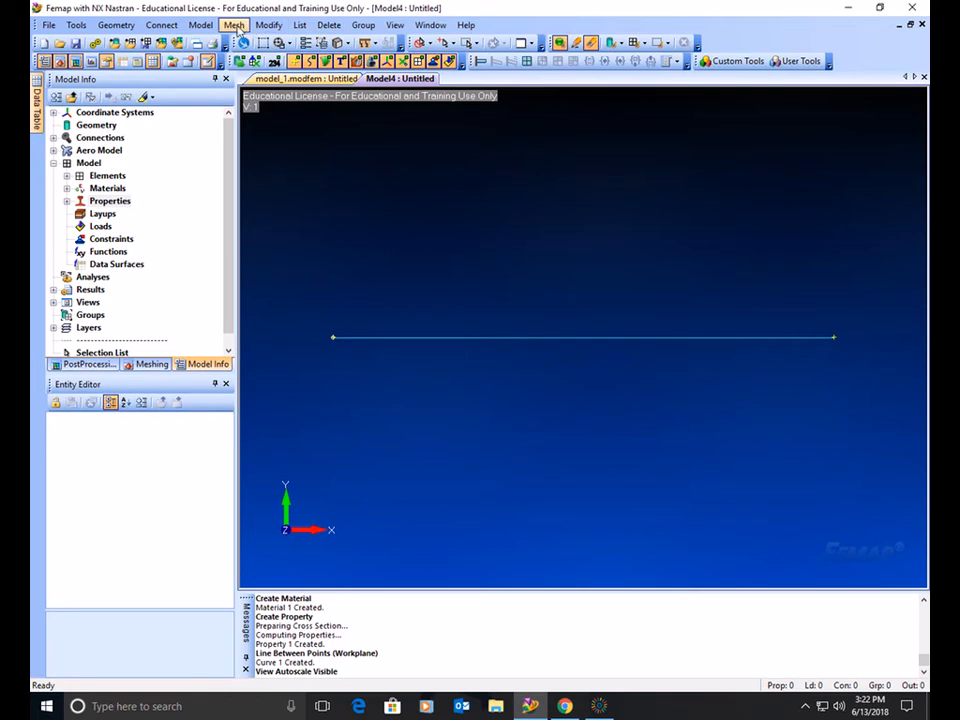
Step: Set a mesh size of 10 equal elements along curve 1
left_click(233, 24)
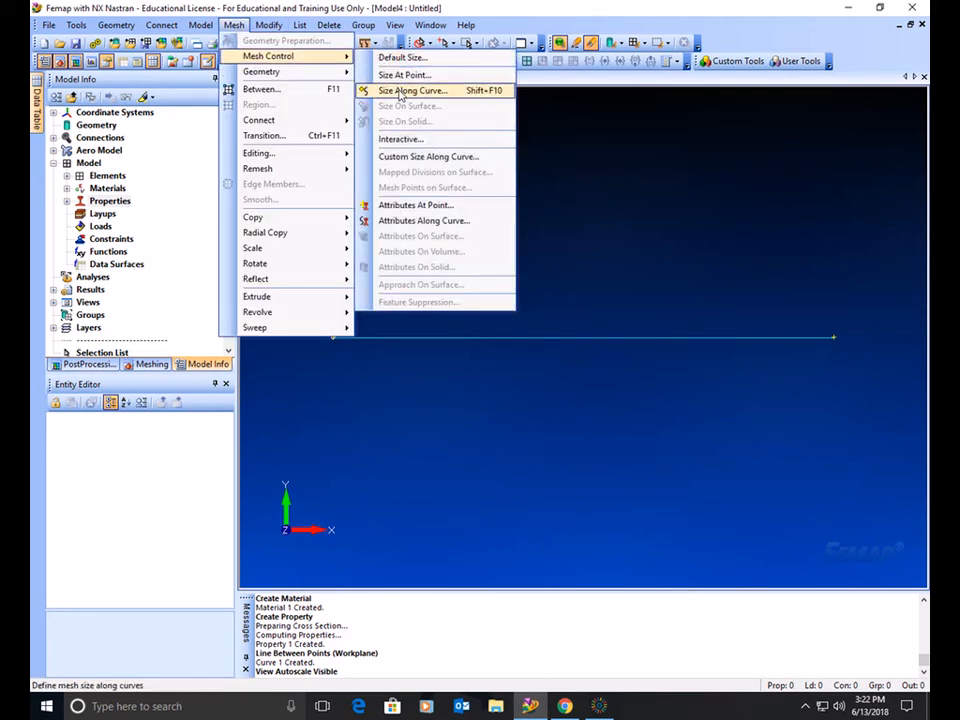
left_click(413, 90)
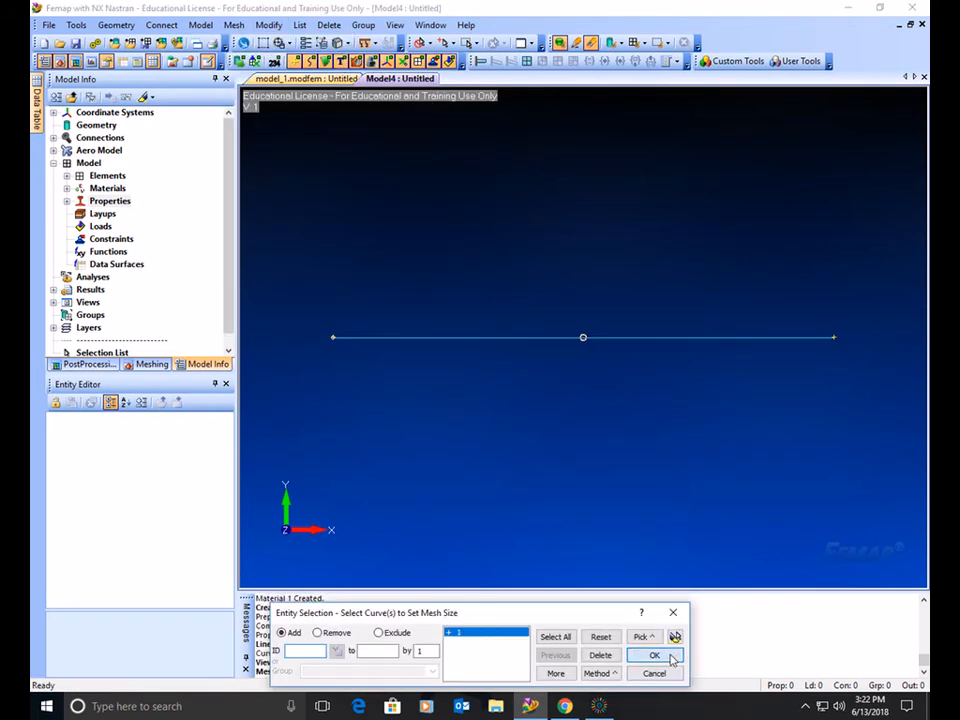
left_click(654, 655)
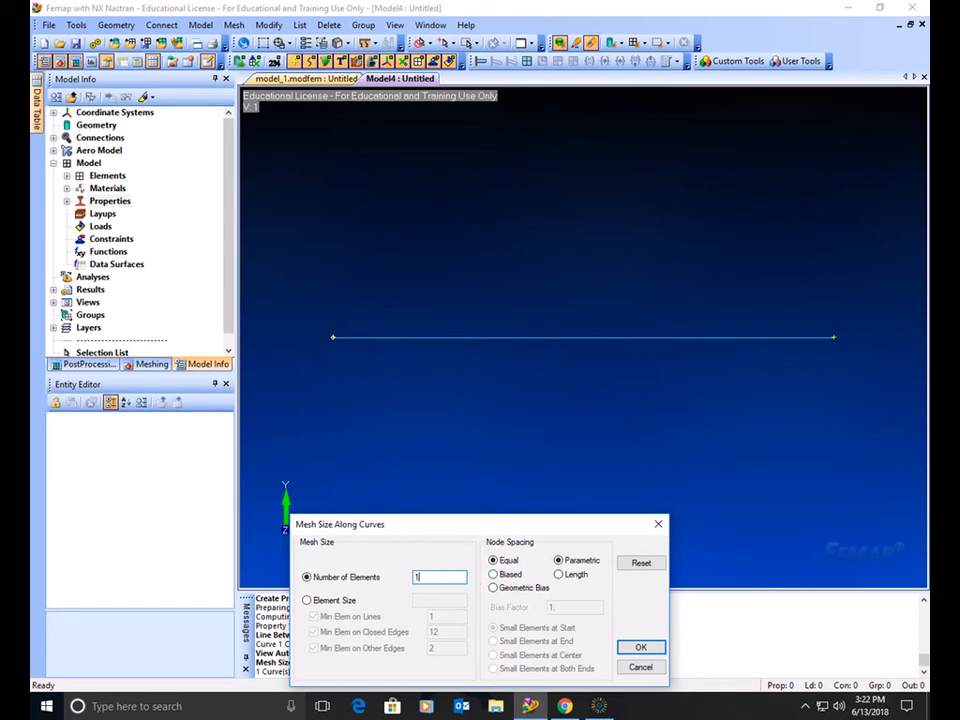
left_click(641, 647)
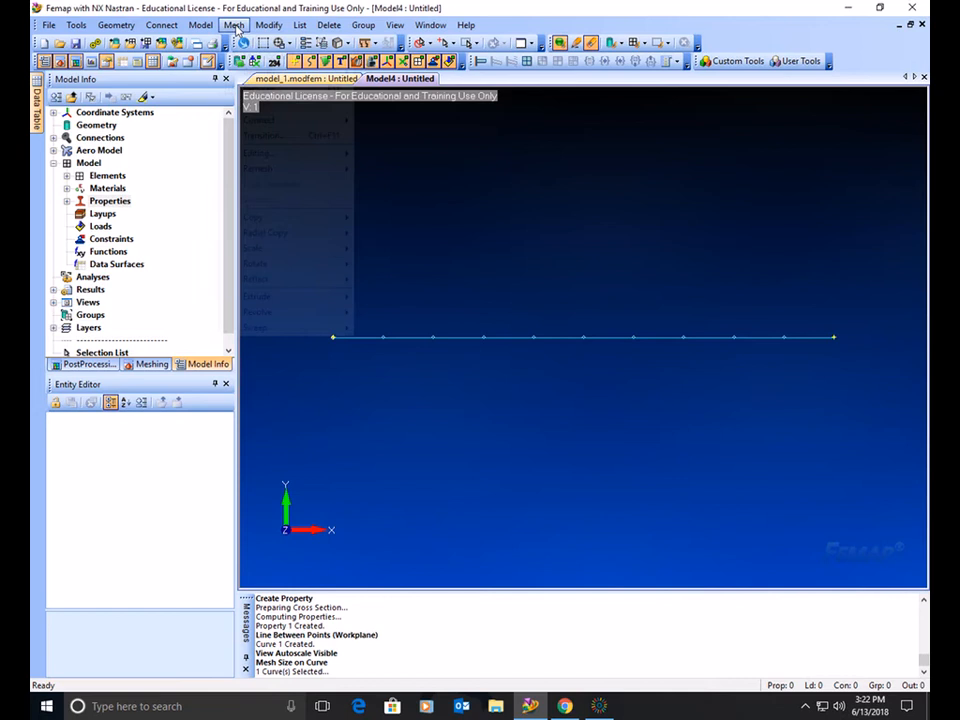
Step: Mesh curve 1 into 10 beam elements with property 1 and orientation vector Y=1
left_click(262, 71)
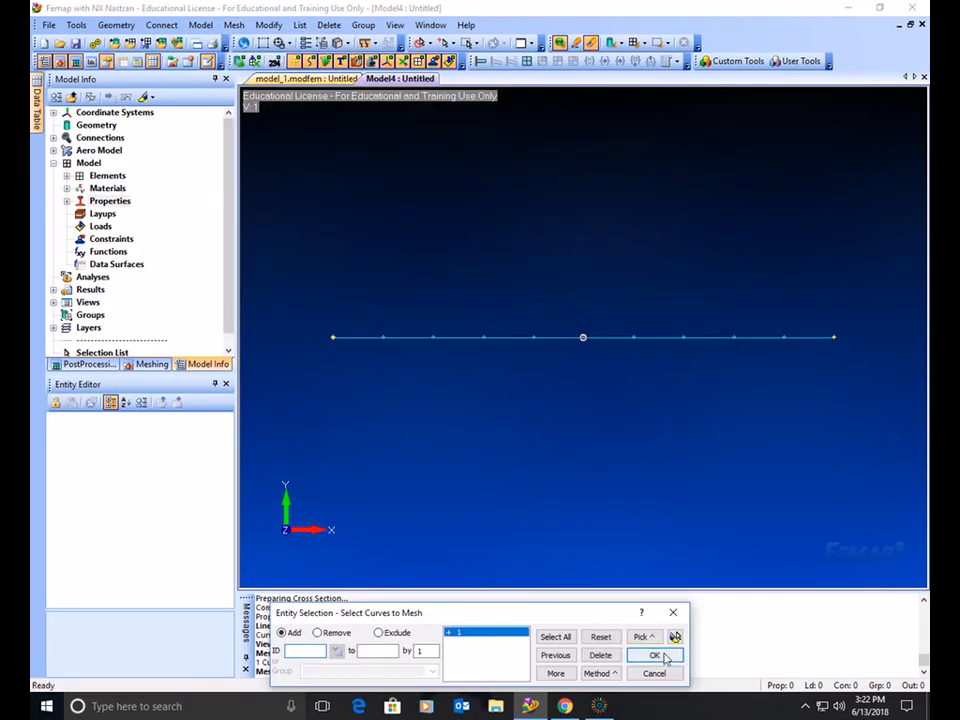
left_click(654, 655)
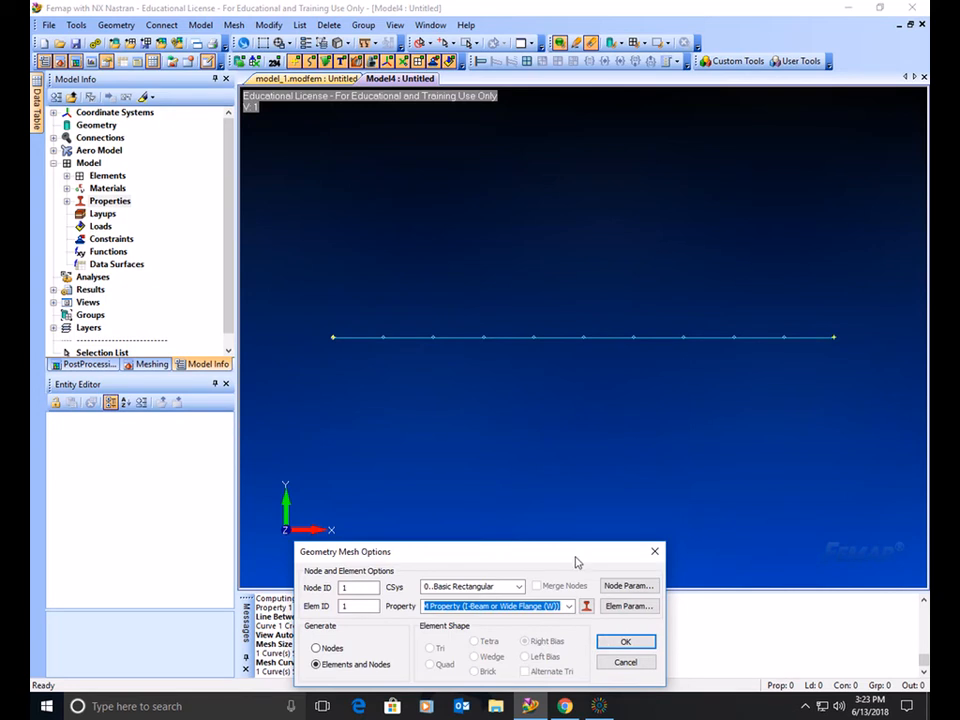
left_click(625, 641)
type("1")
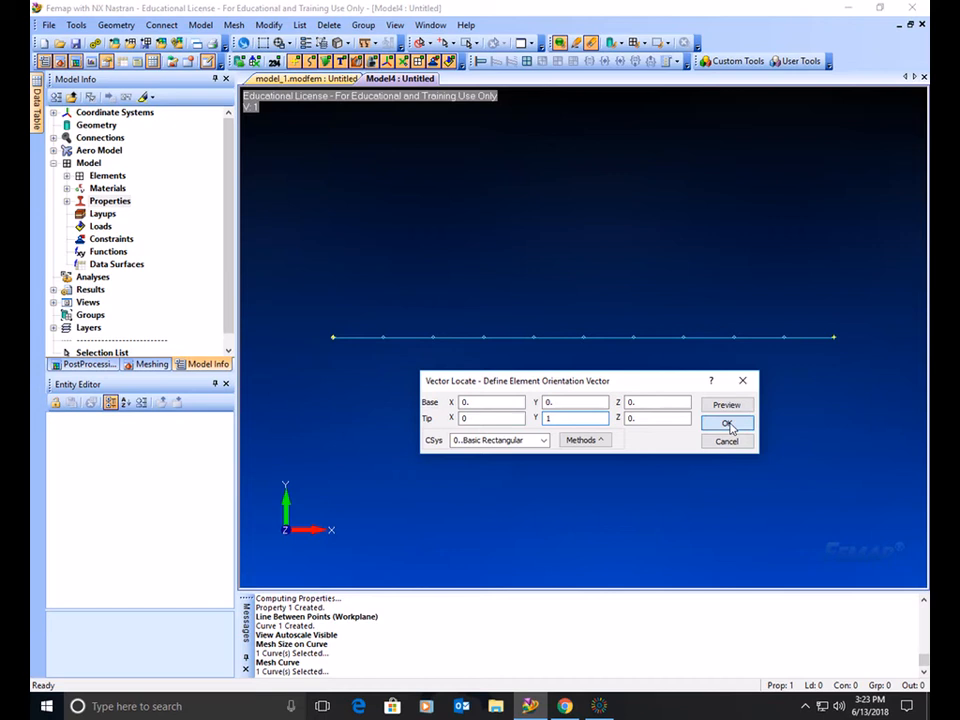
left_click(726, 423)
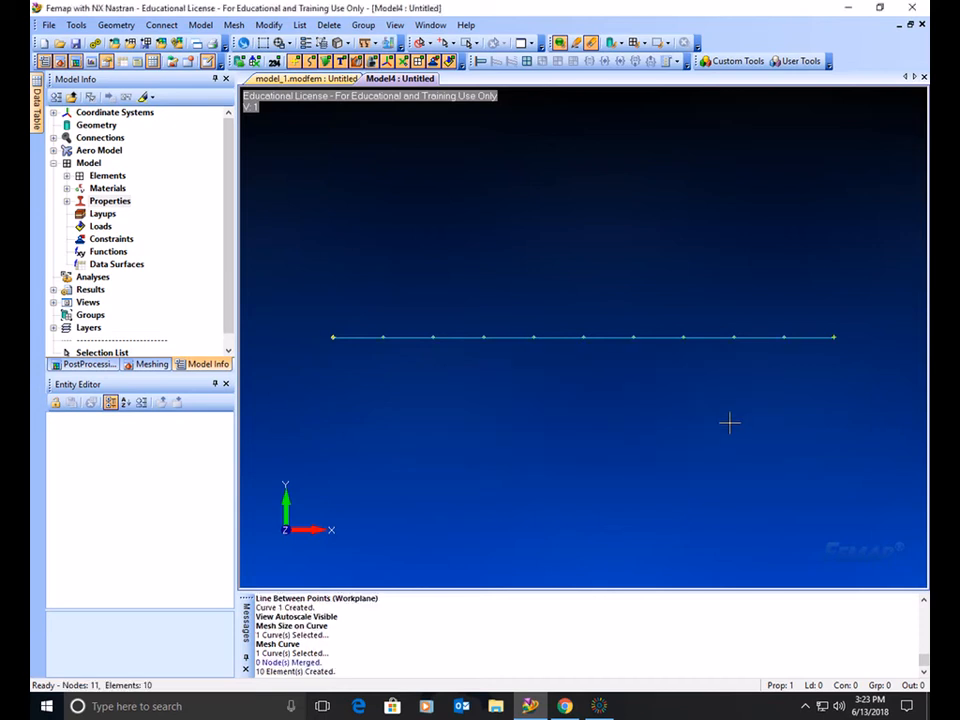
mouse_move(328, 326)
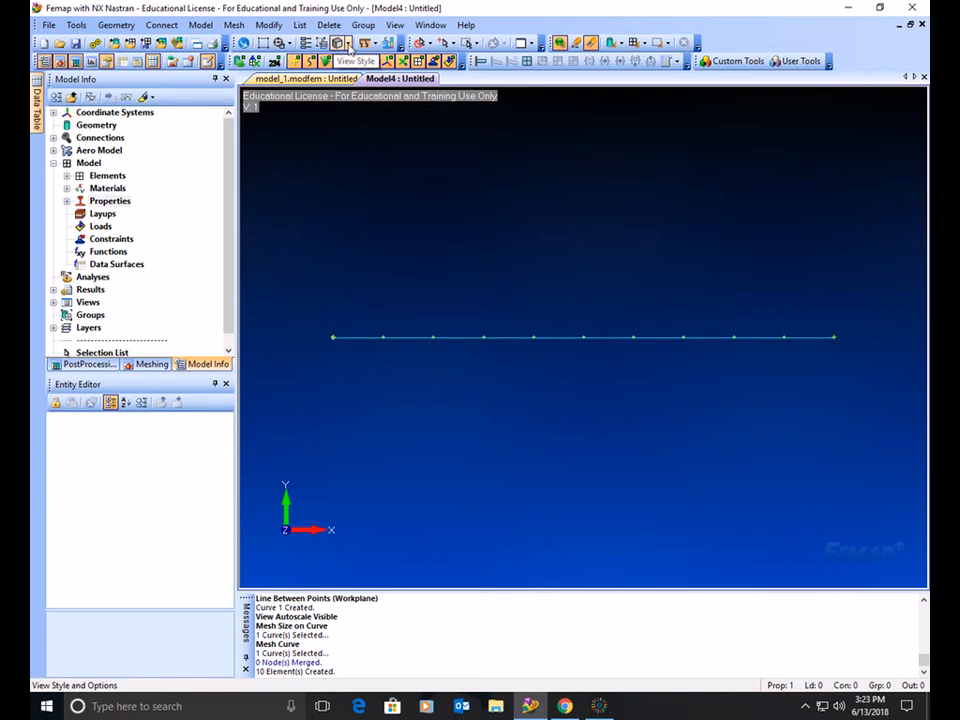
Step: Enable element cross-section display so the beams render as a solid I-beam
left_click(342, 42)
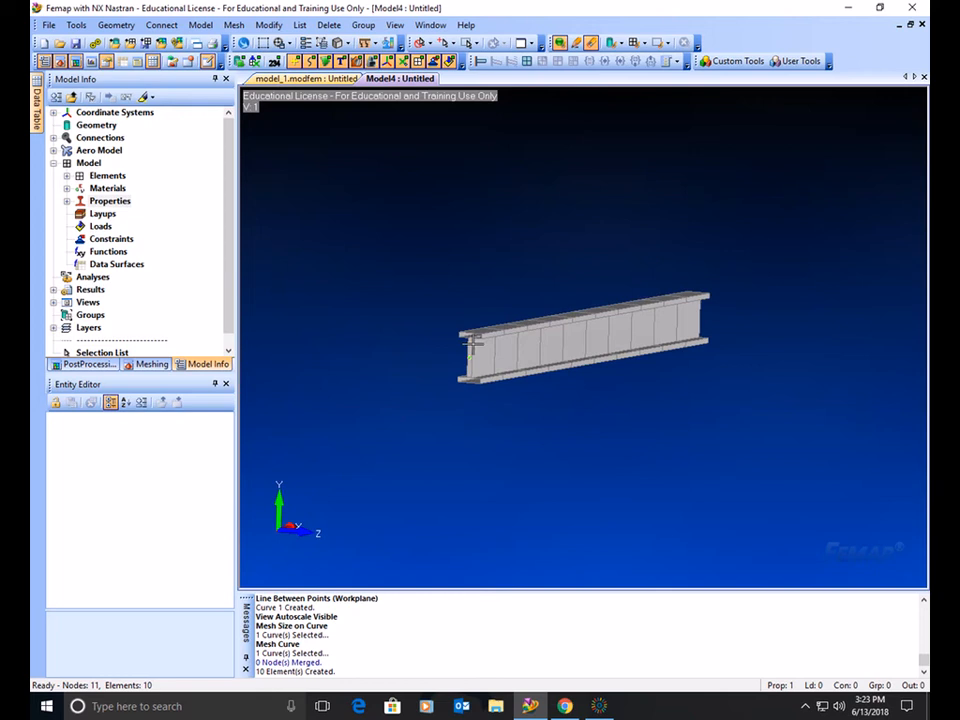
mouse_move(508, 360)
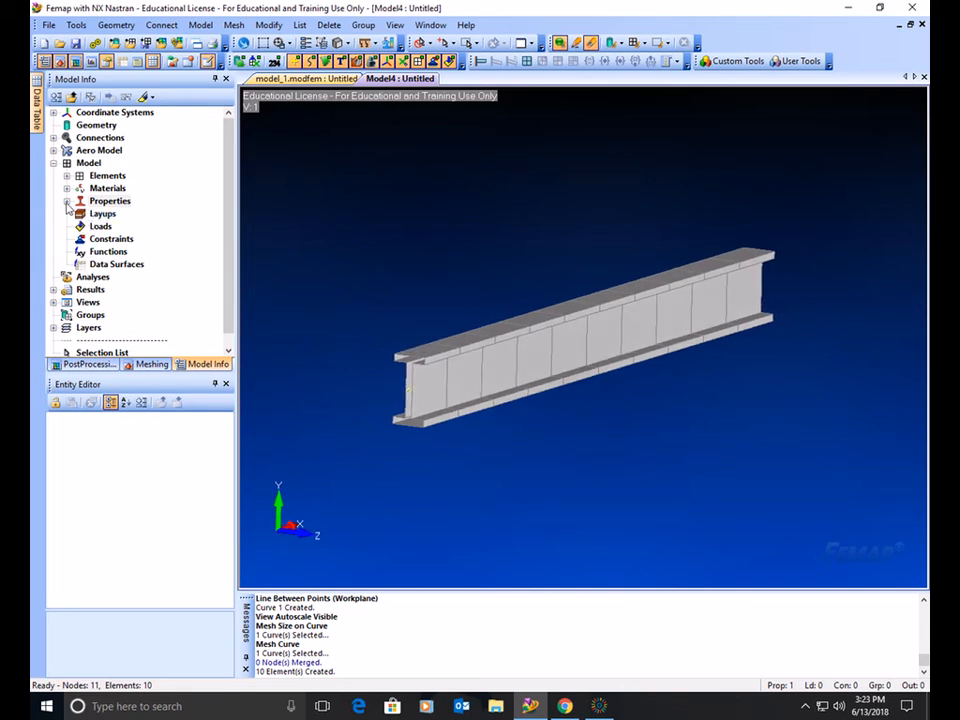
right_click(130, 213)
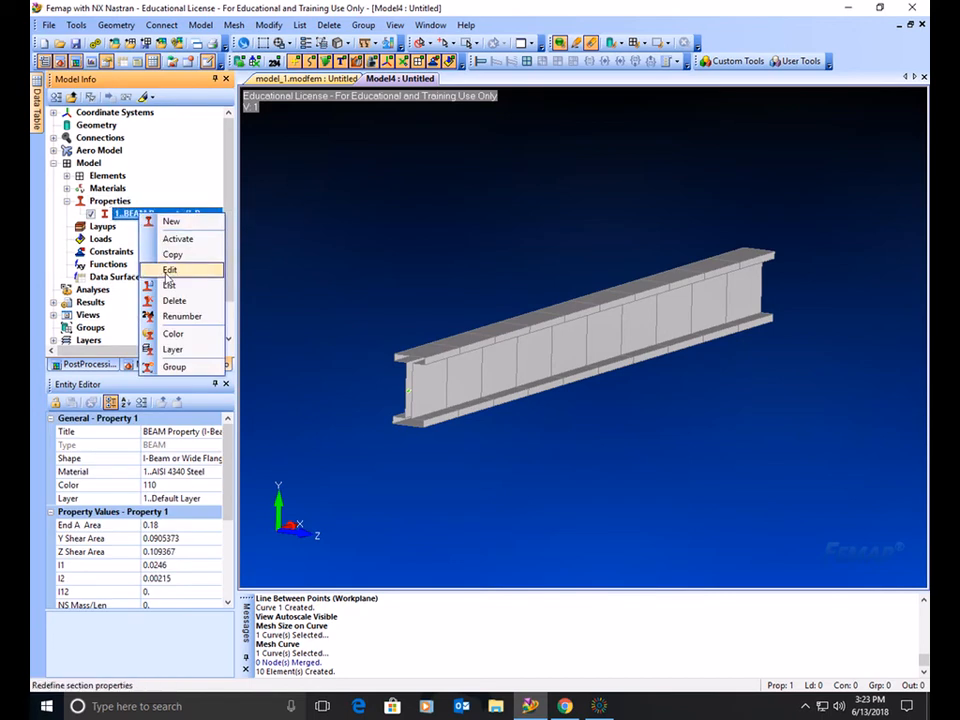
left_click(169, 269)
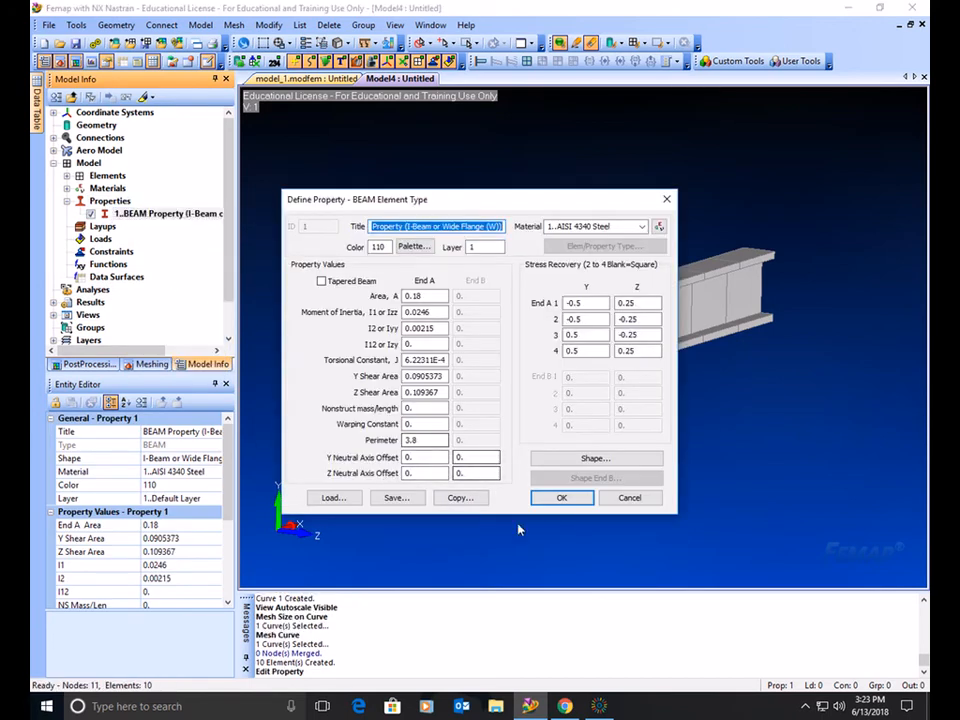
left_click(561, 497)
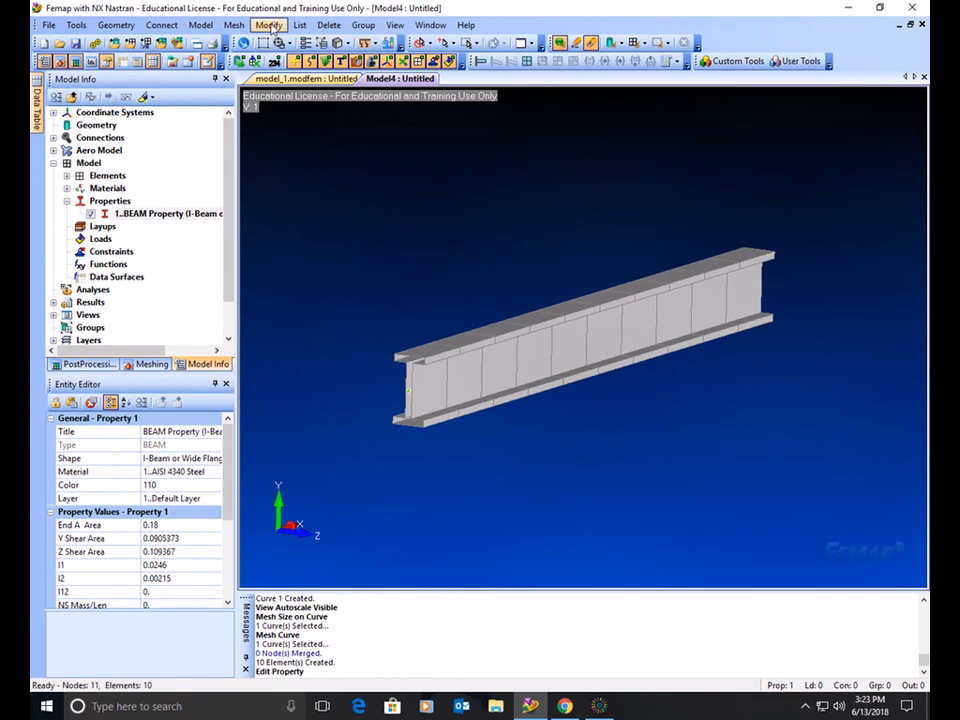
left_click(268, 24)
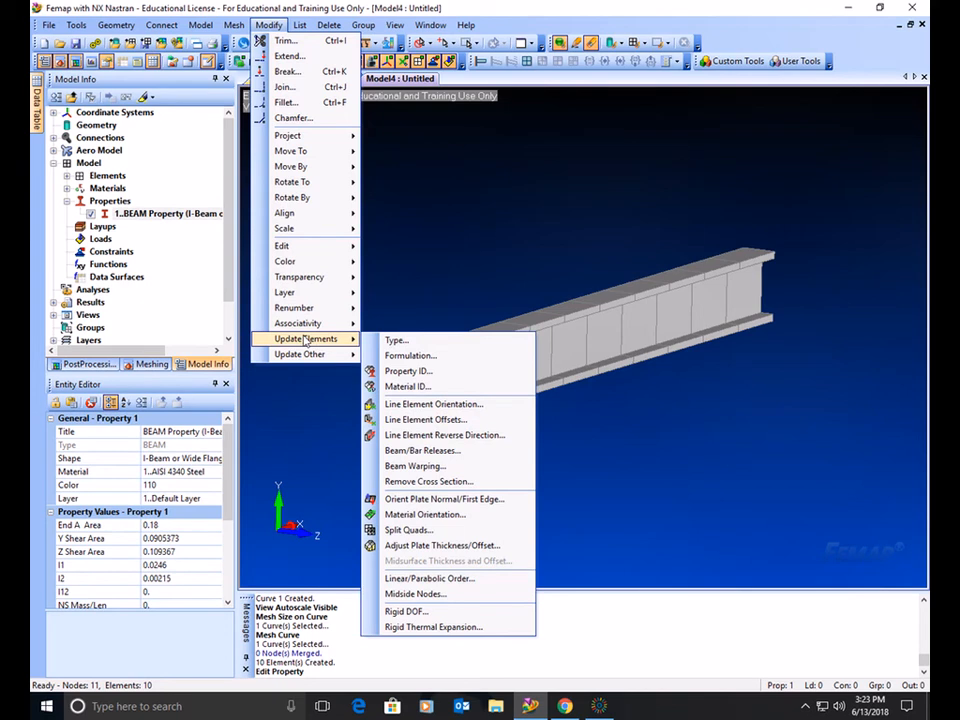
mouse_move(424, 419)
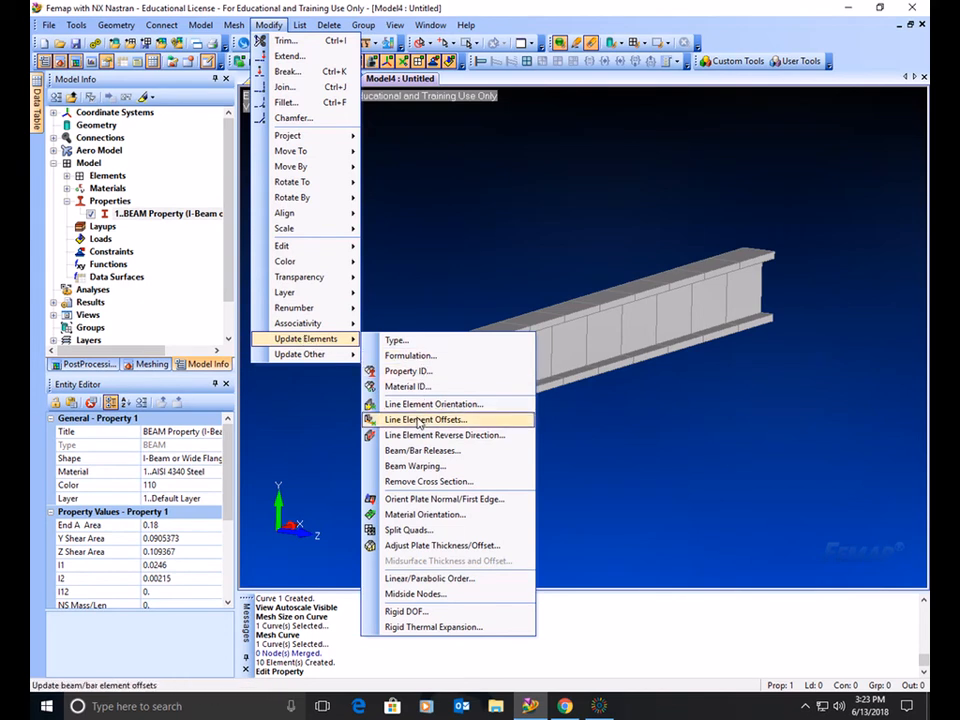
left_click(424, 419)
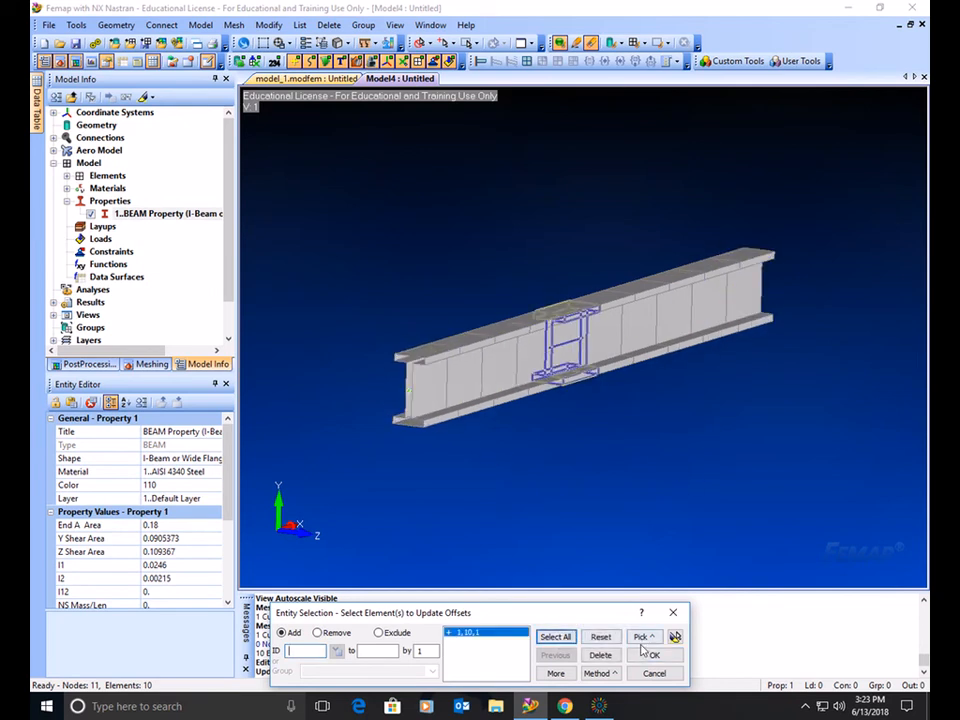
left_click(651, 655)
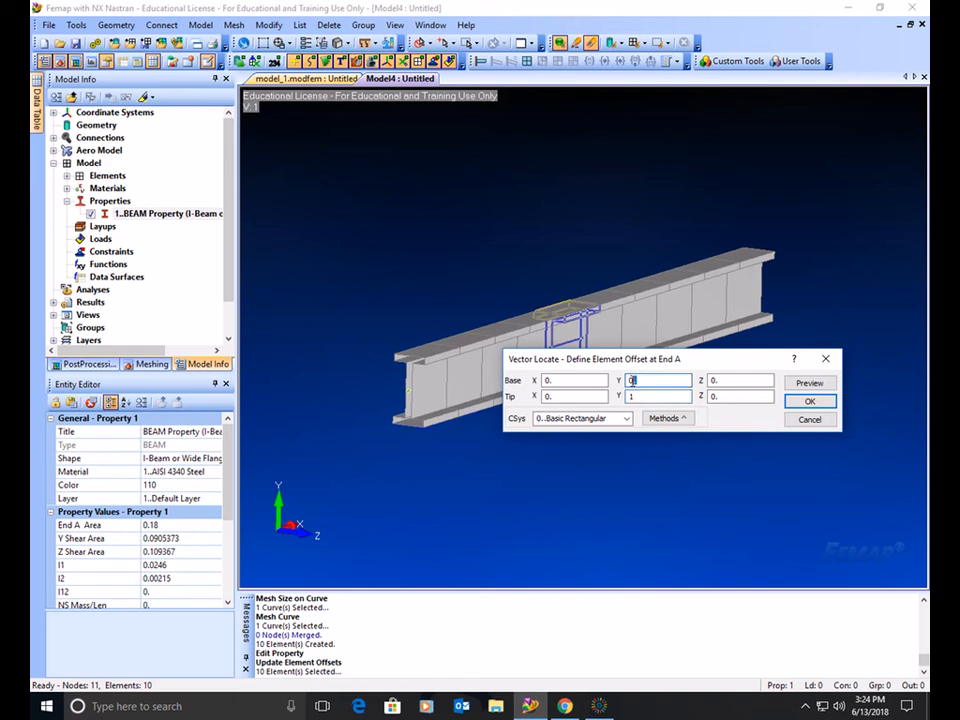
type("1")
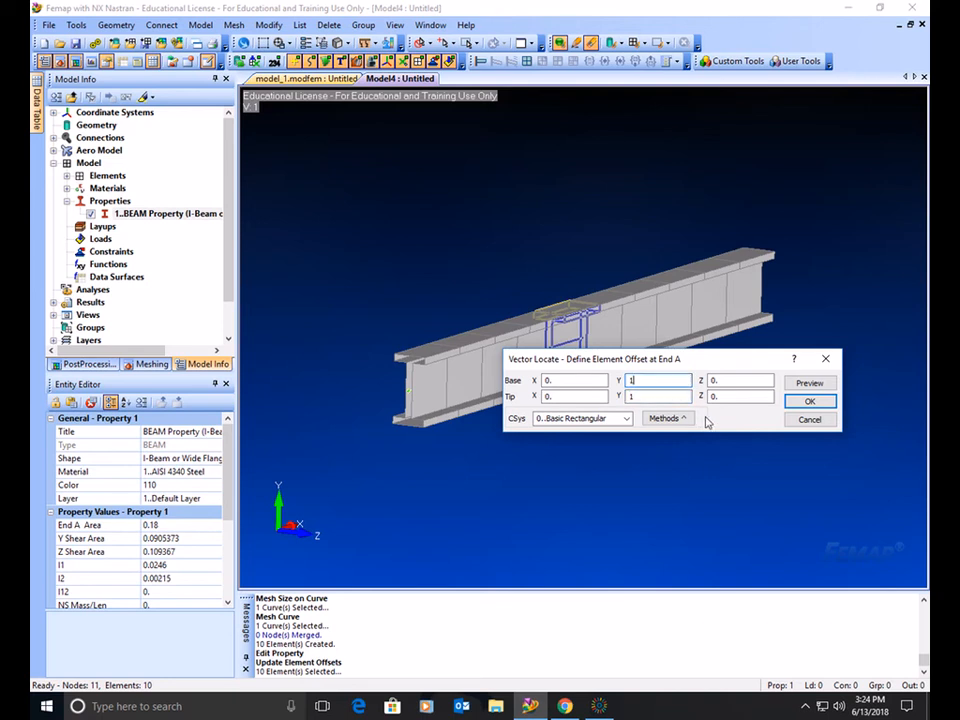
left_click(809, 401)
type("0")
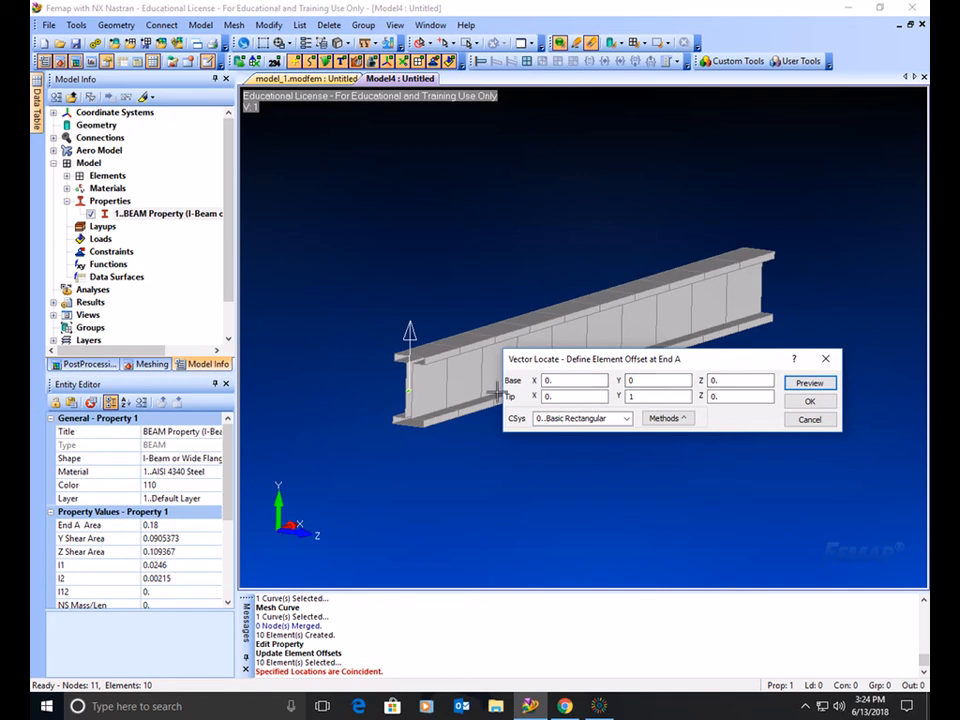
left_click(809, 401)
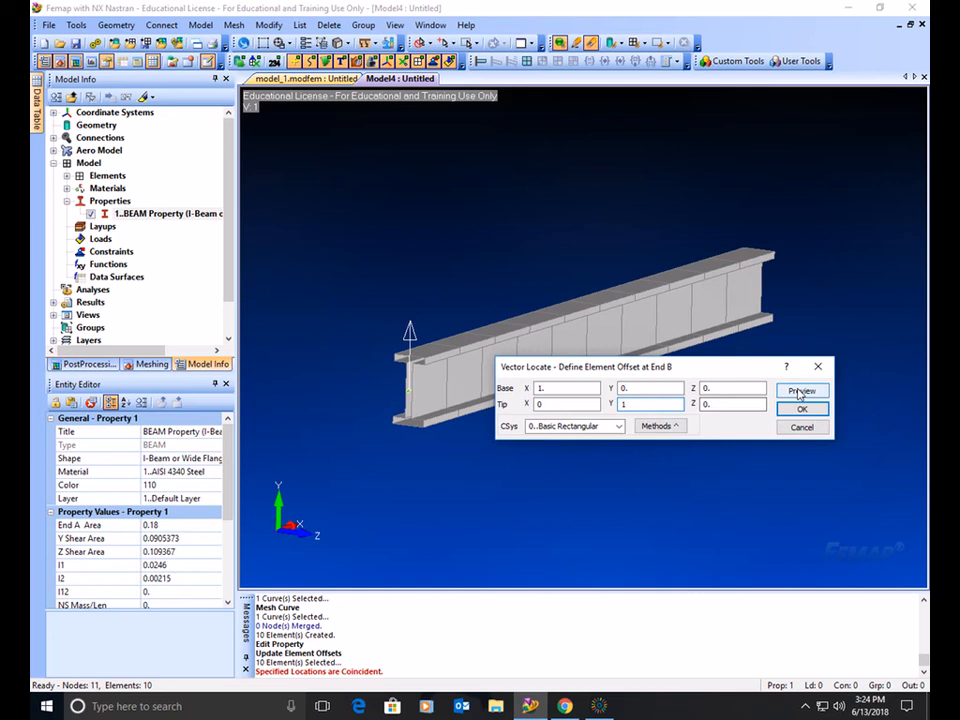
left_click(800, 408)
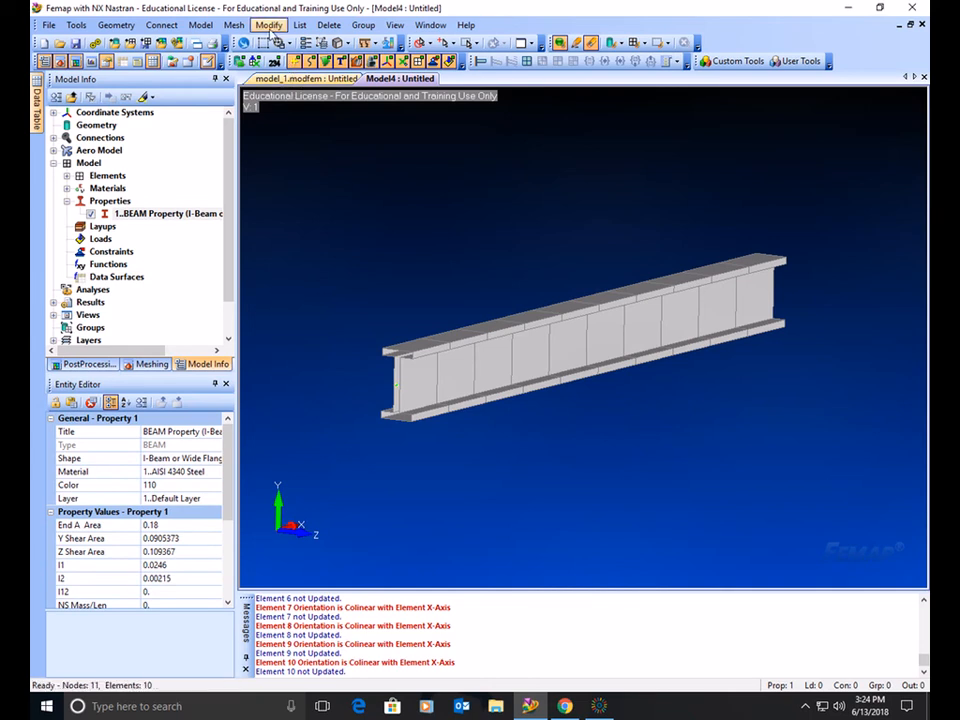
Step: Update line element offsets for all 10 elements with Y=1 at End A and End B
left_click(268, 24)
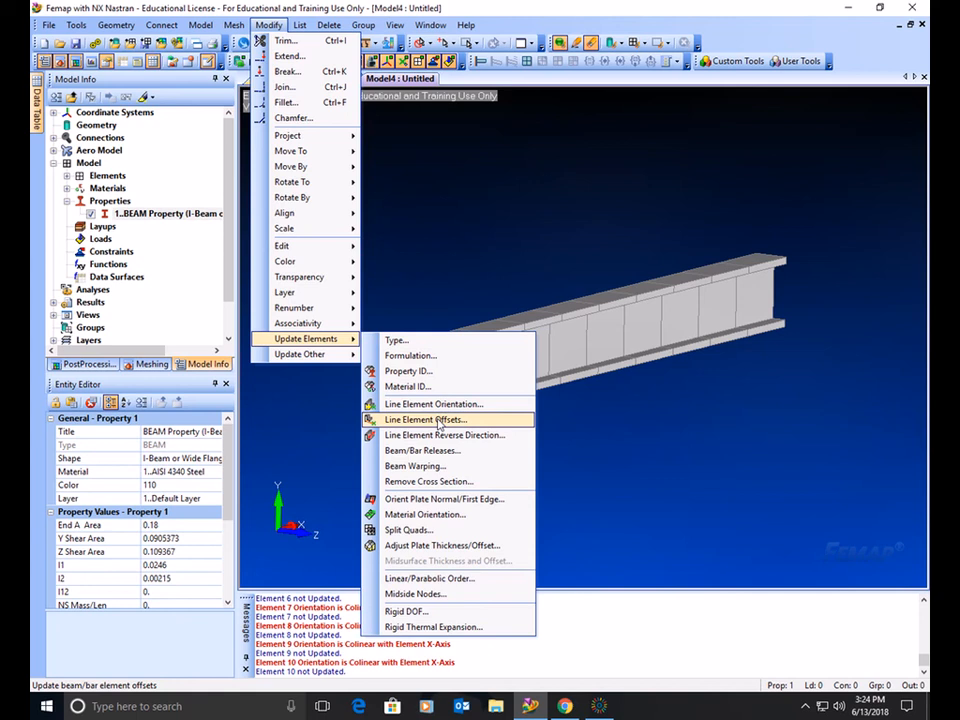
left_click(424, 419)
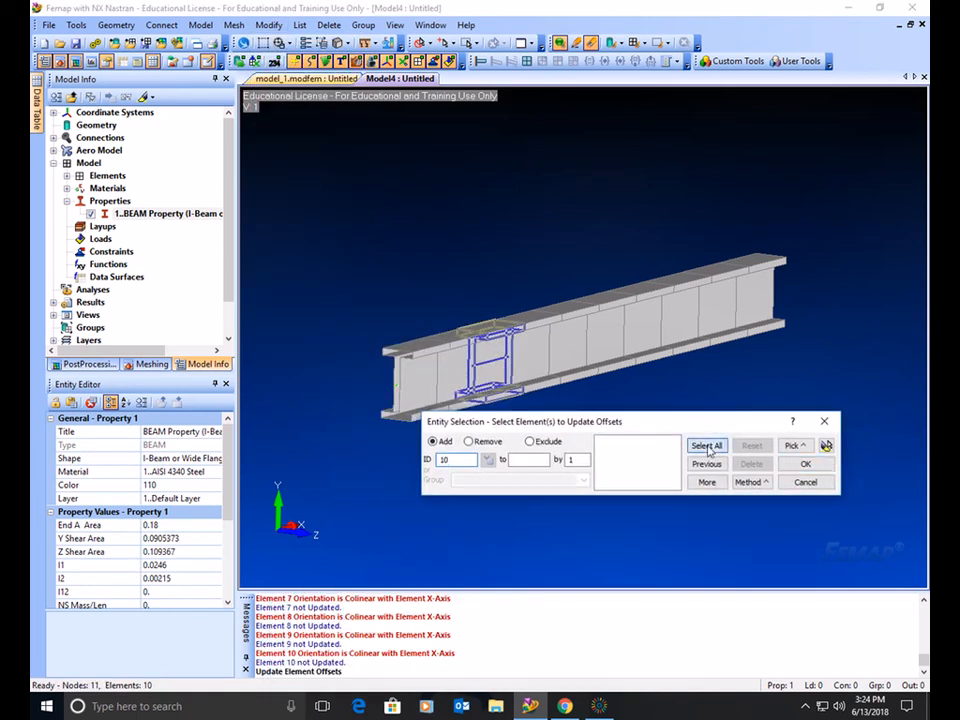
left_click(806, 463)
type("1")
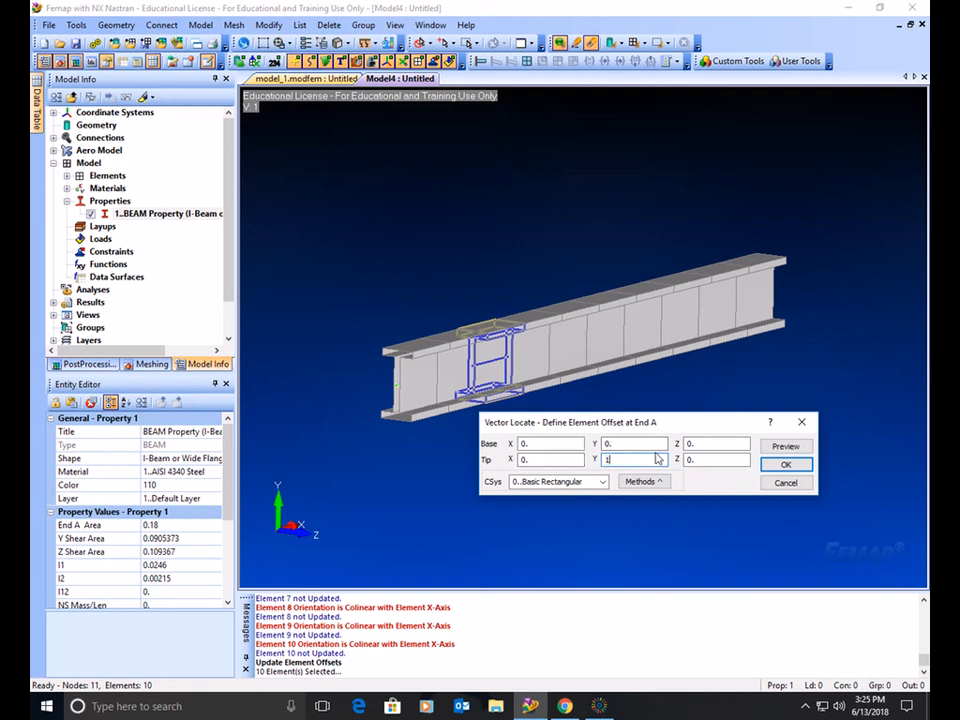
left_click(786, 446)
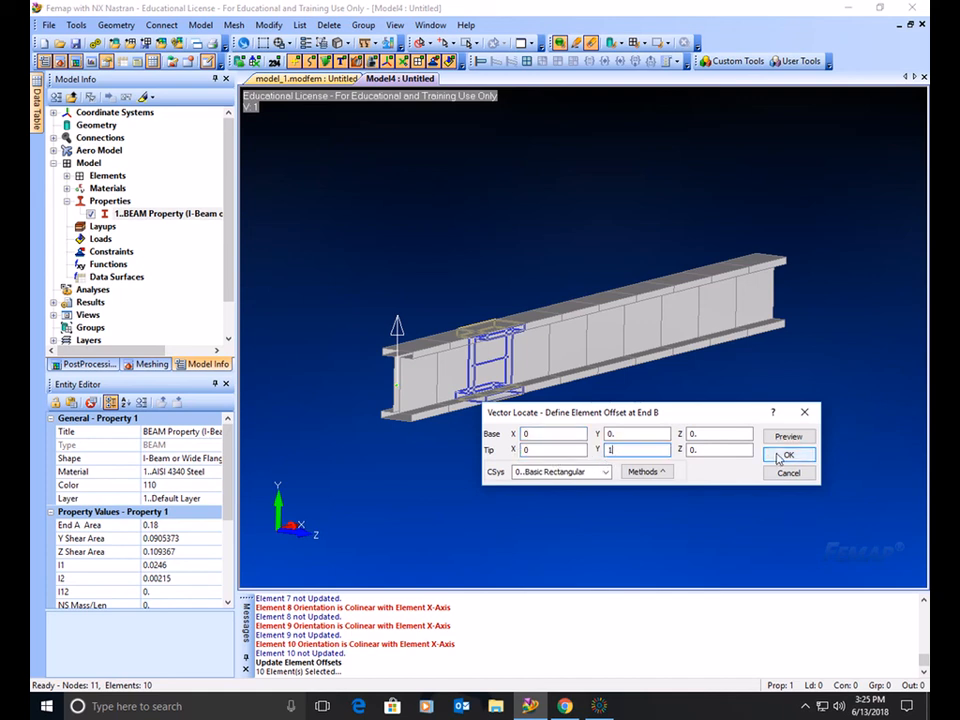
left_click(788, 455)
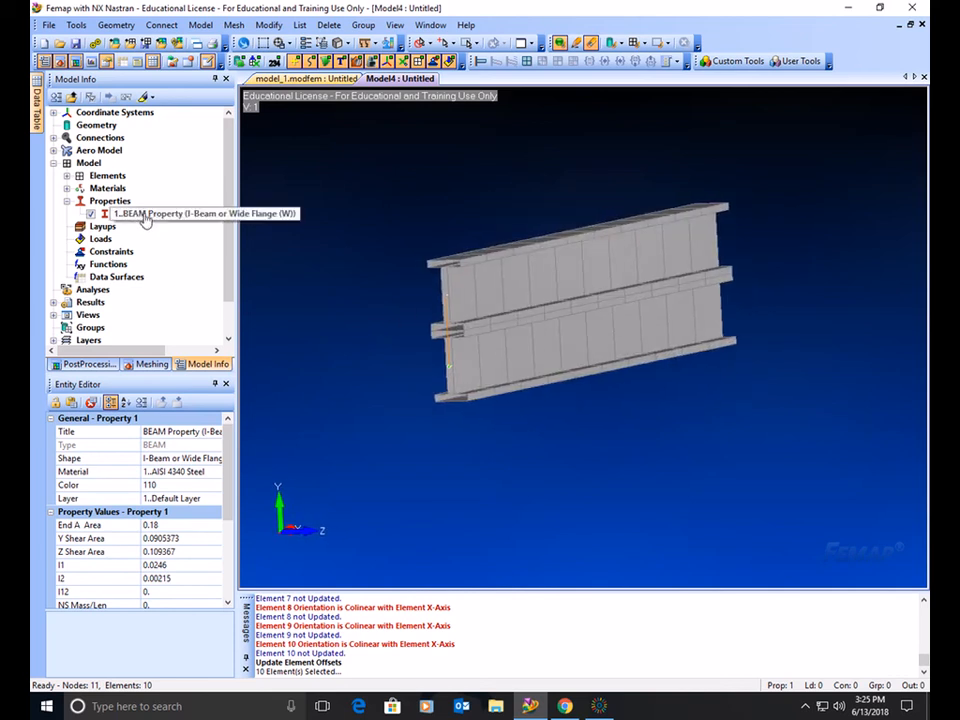
Step: Give property 1 a Y neutral axis offset of 2 at End A and End B
double_click(200, 213)
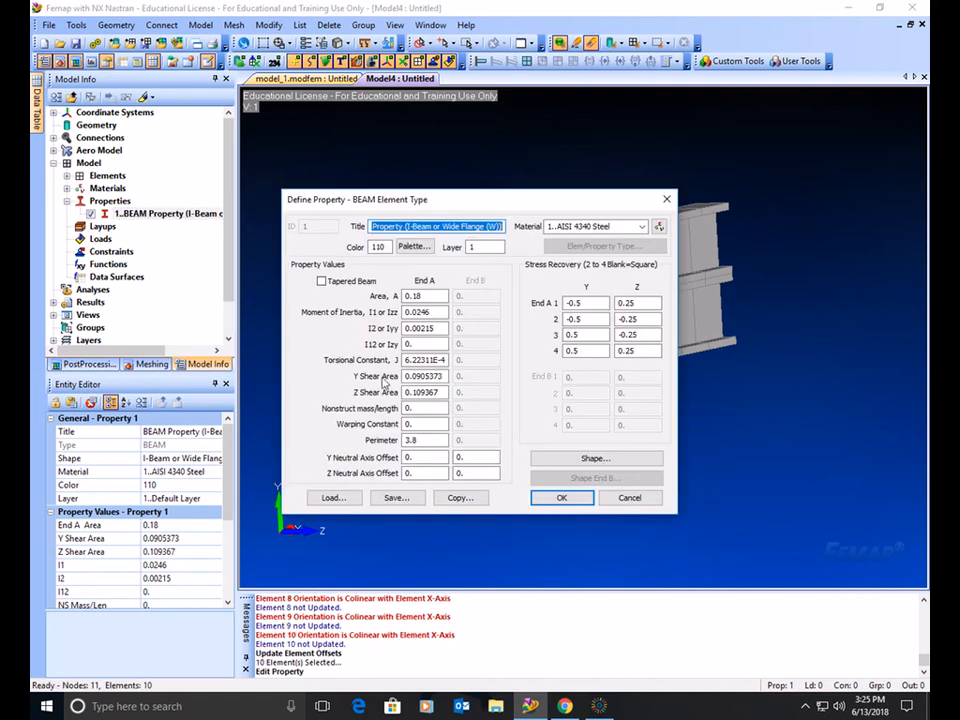
left_click(422, 457)
type("2")
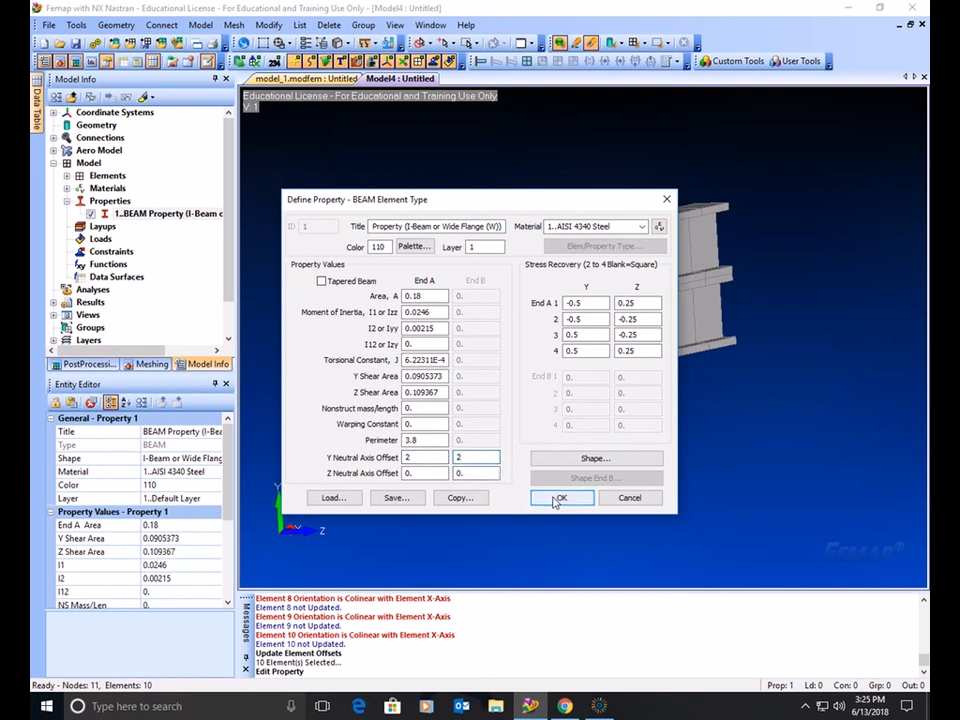
left_click(561, 498)
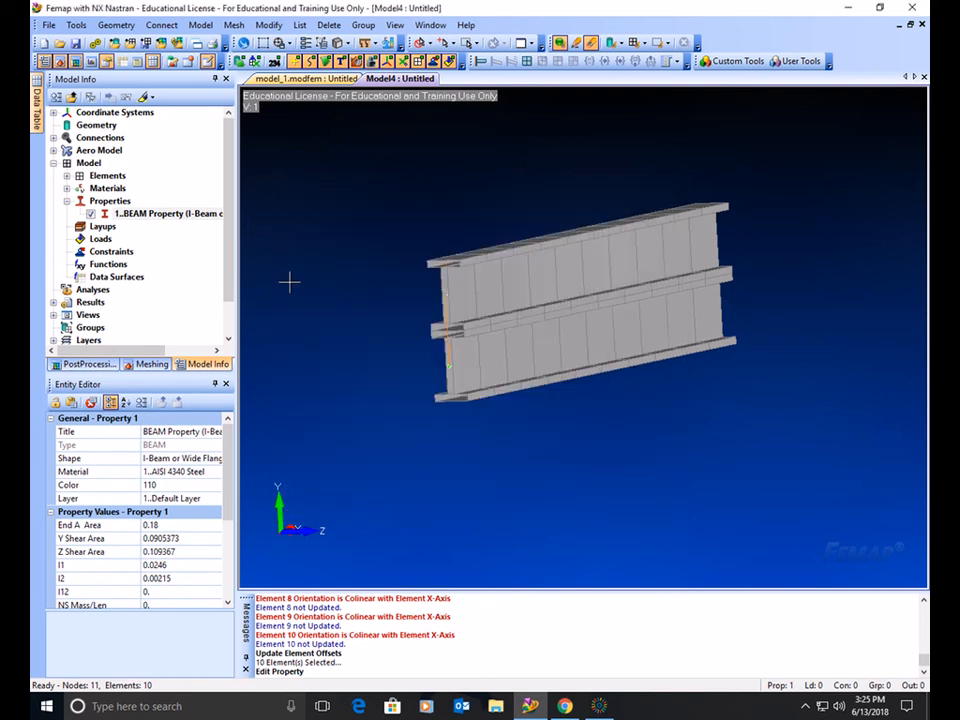
Step: Rebuild the model so the solid I-beam redraws shifted above the element line
left_click(49, 24)
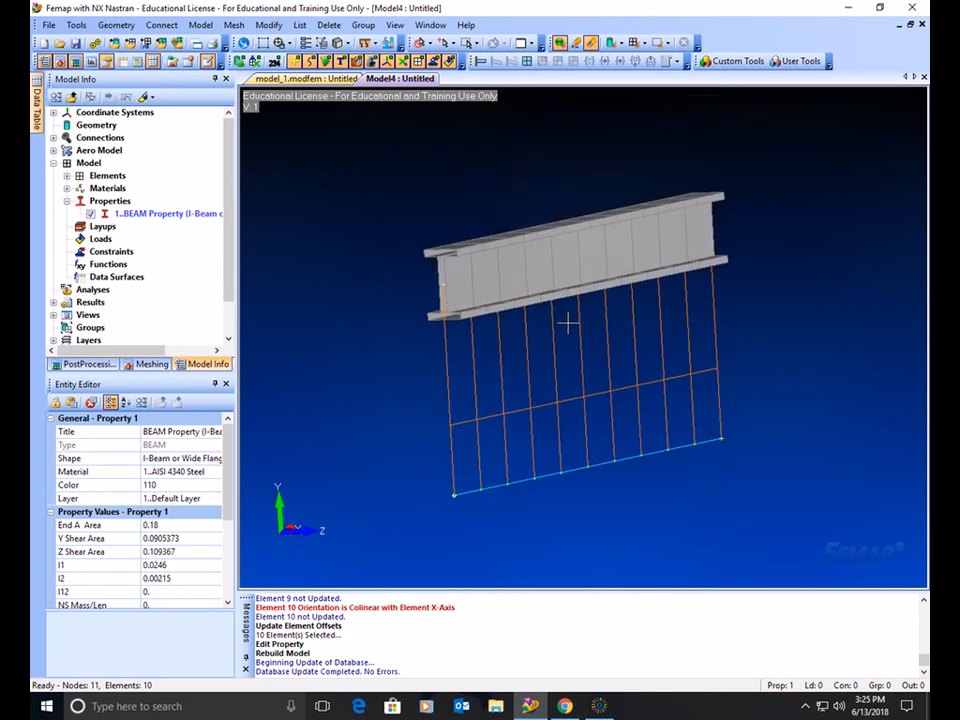
mouse_move(528, 315)
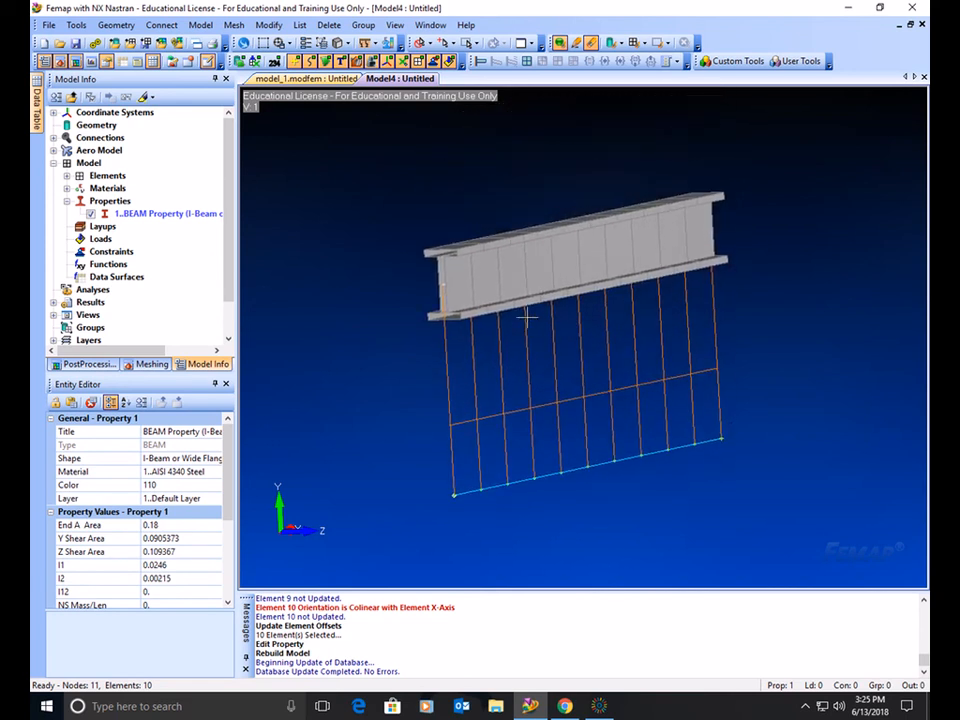